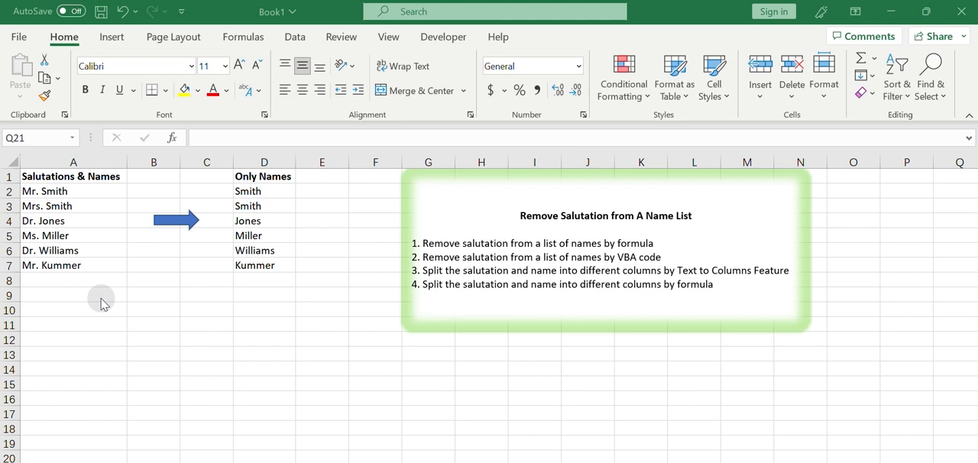
pyautogui.moveTo(112, 216)
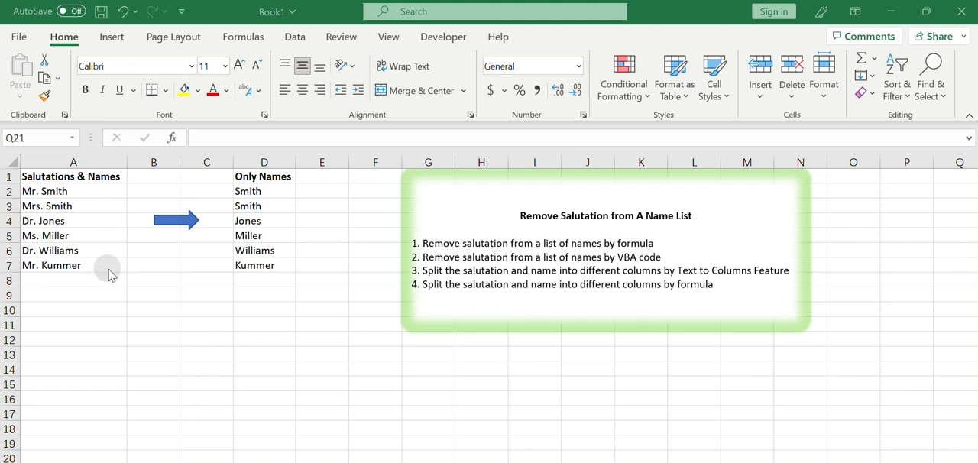
pyautogui.moveTo(300, 260)
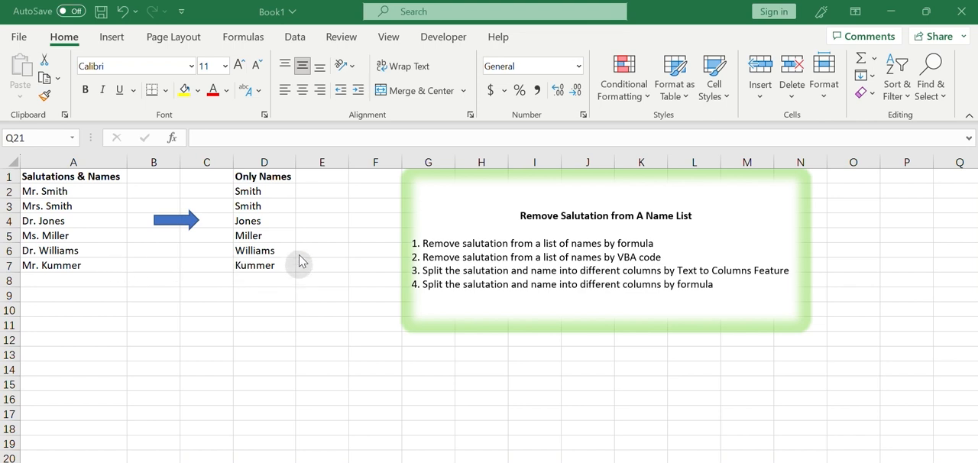
pyautogui.moveTo(295, 287)
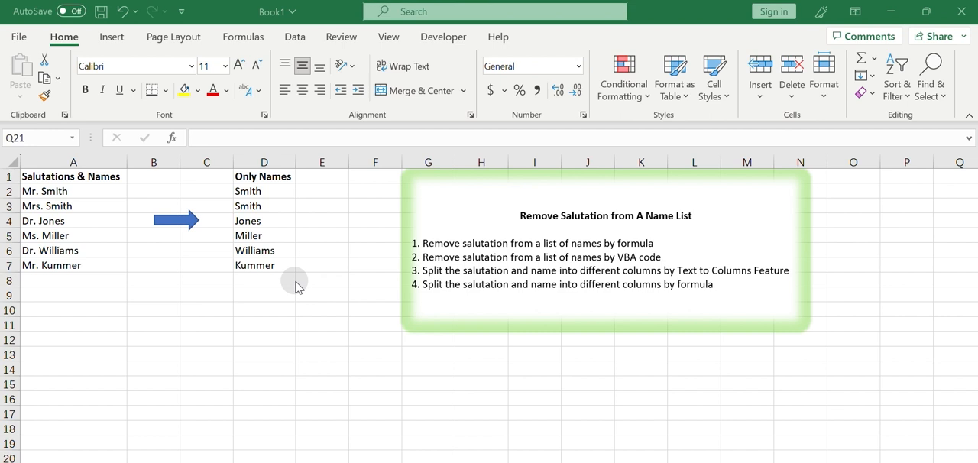
pyautogui.moveTo(309, 282)
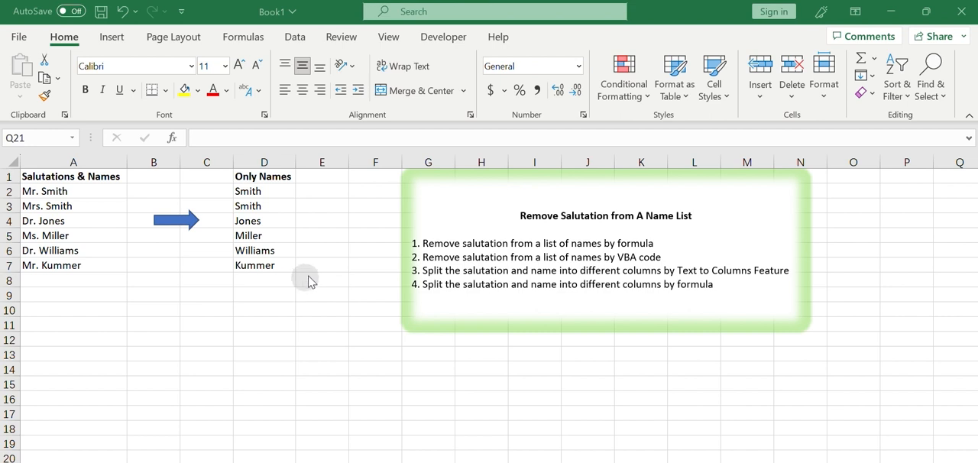
pyautogui.moveTo(674, 236)
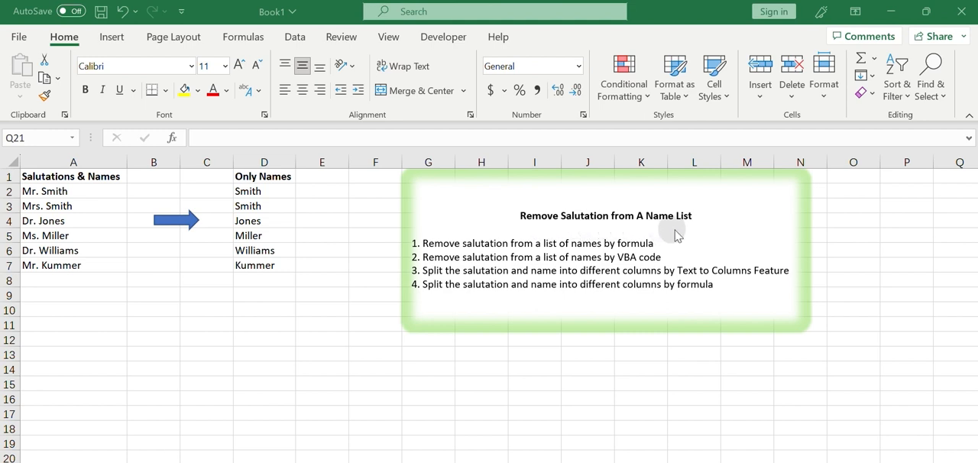
pyautogui.moveTo(408, 238)
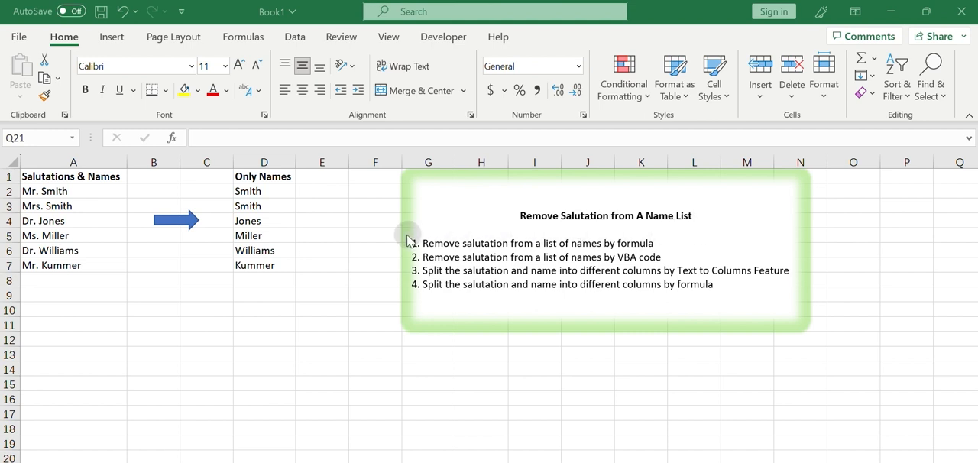
pyautogui.moveTo(415, 255)
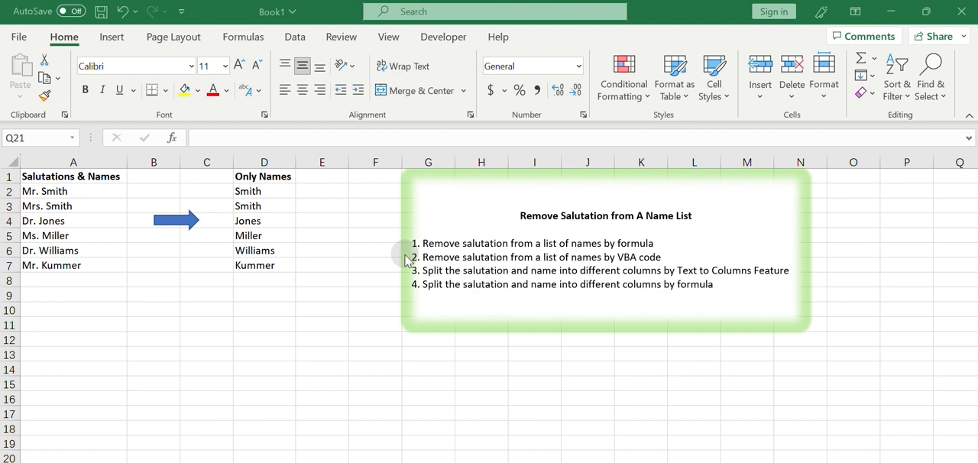
pyautogui.moveTo(418, 266)
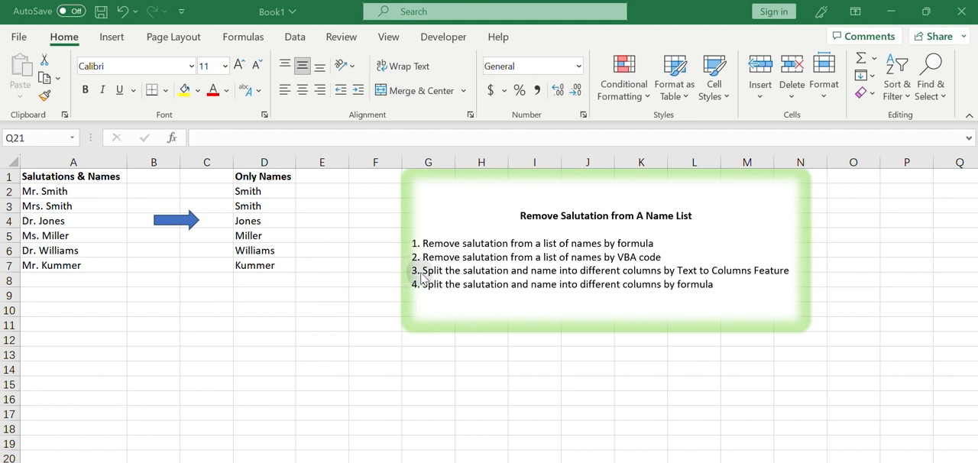
pyautogui.moveTo(410, 294)
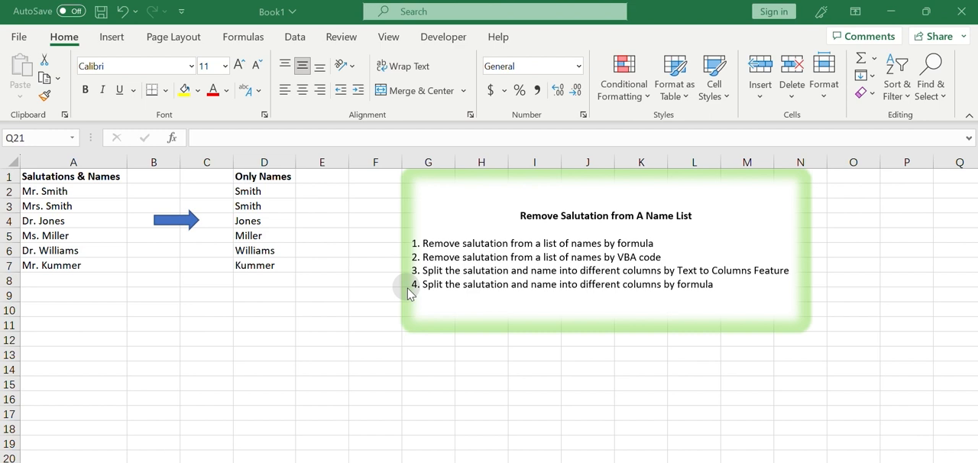
pyautogui.moveTo(425, 295)
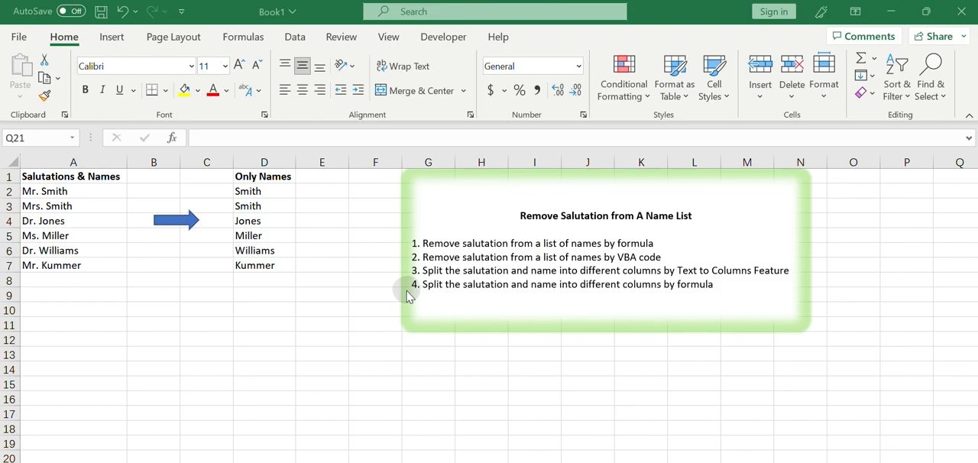
# Step: Review the RIGHT/LEN/FIND explanation on the Formulas tab and select cell B2
pyautogui.click(243, 37)
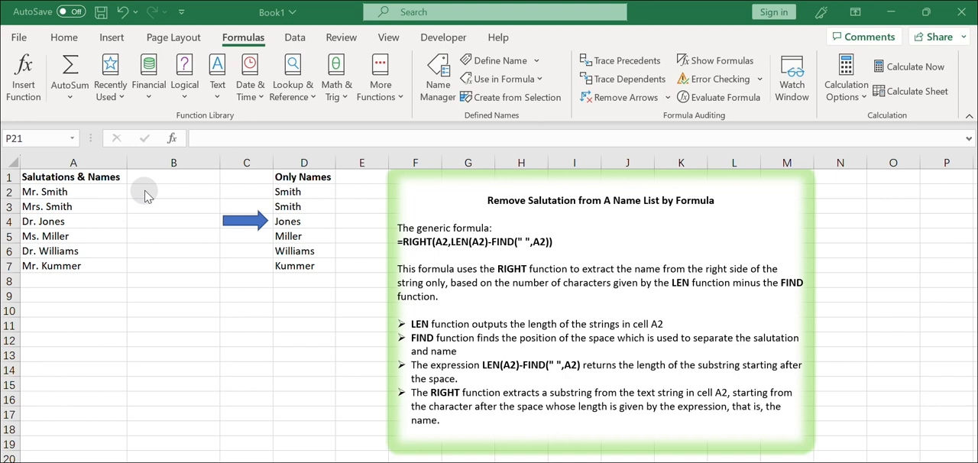
pyautogui.moveTo(103, 211)
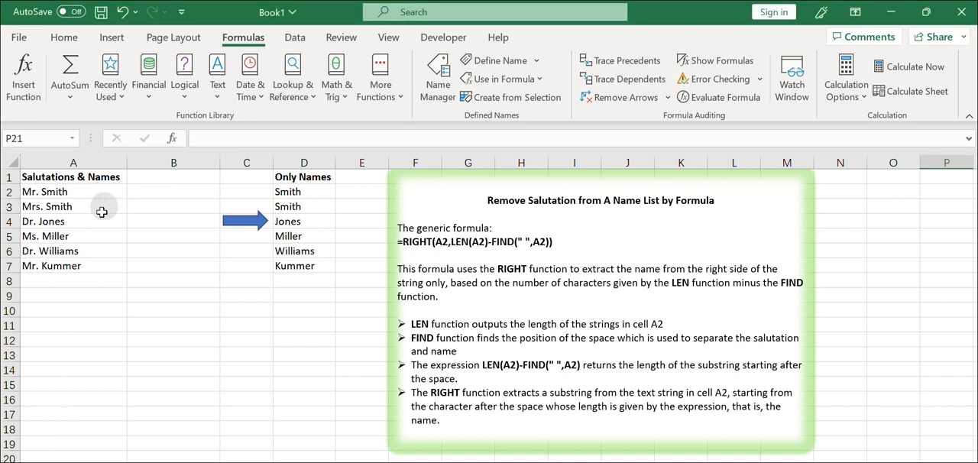
pyautogui.moveTo(123, 238)
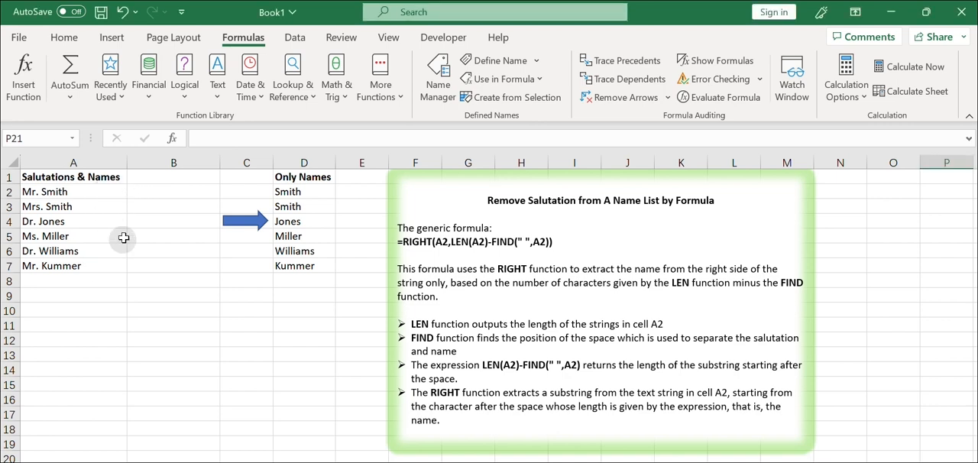
pyautogui.moveTo(174, 266)
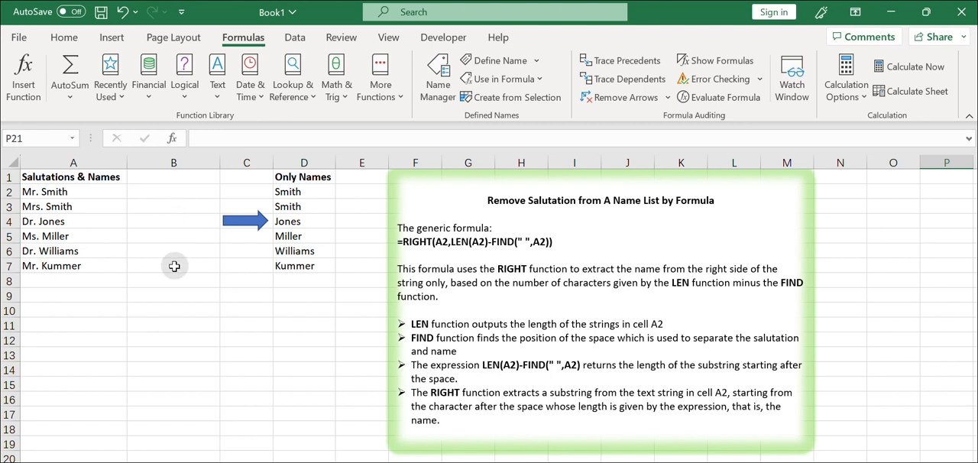
pyautogui.moveTo(185, 189)
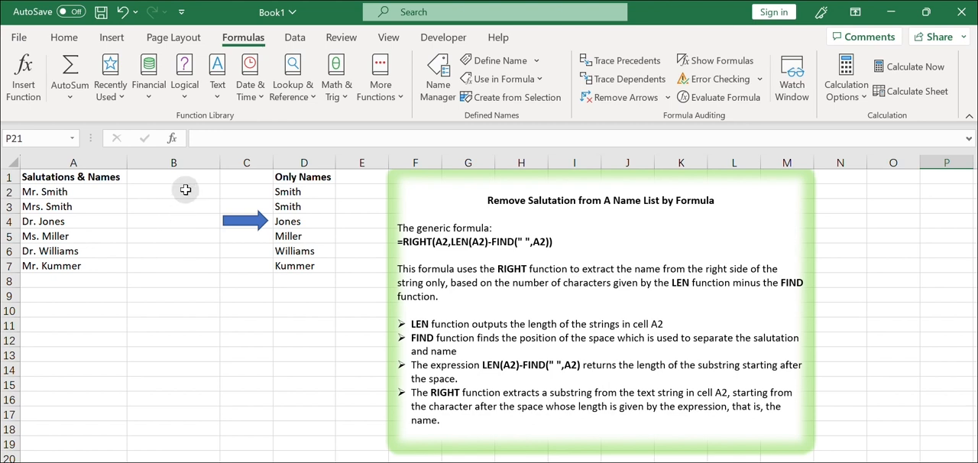
pyautogui.click(174, 191)
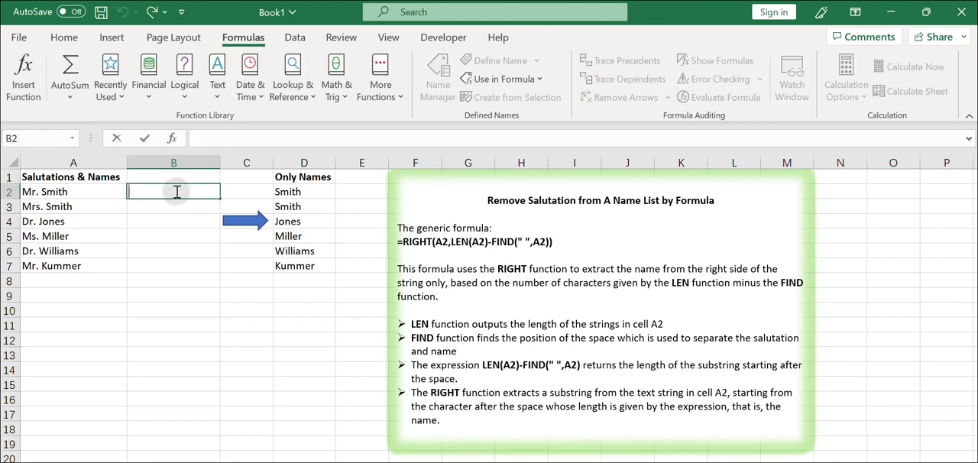
# Step: Enter =RIGHT(A2,LEN(A2)-FIND(" ",A2)) in B2 and inspect its parts with F9
pyautogui.write('=RIGHT(A2,LEN(A2)-FIND(" ",A2))')
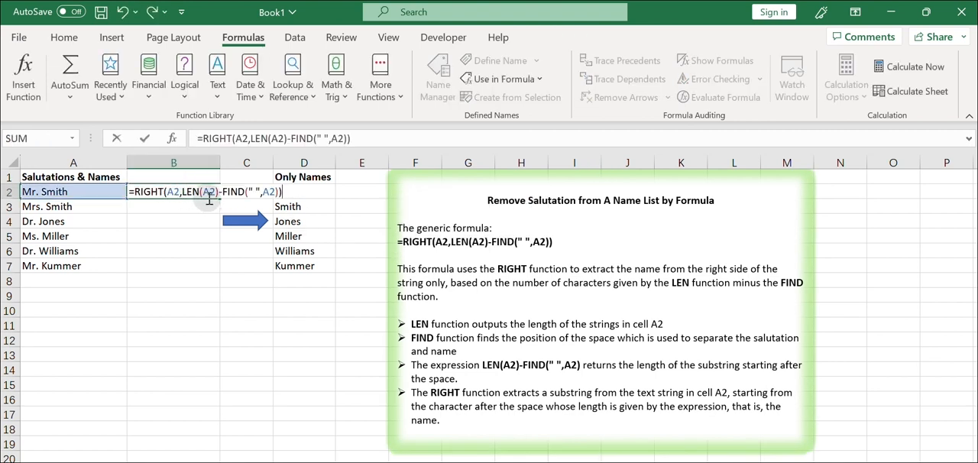
pyautogui.moveTo(235, 195)
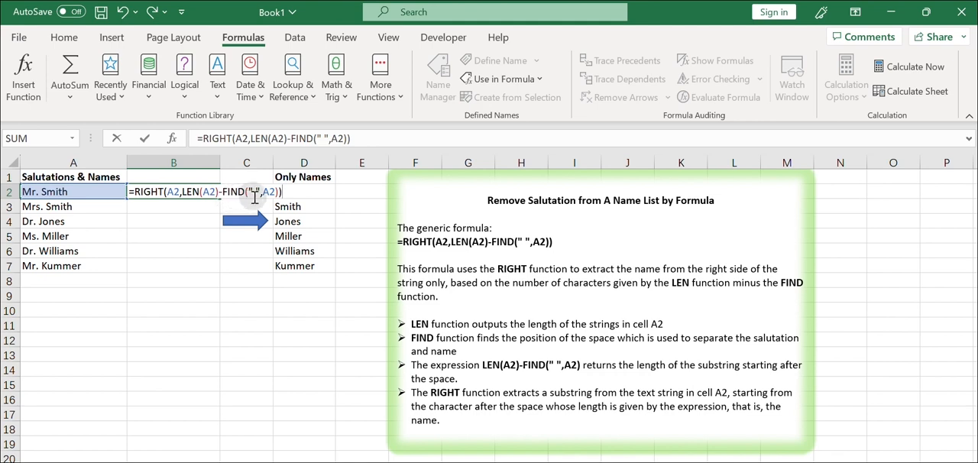
pyautogui.moveTo(271, 203)
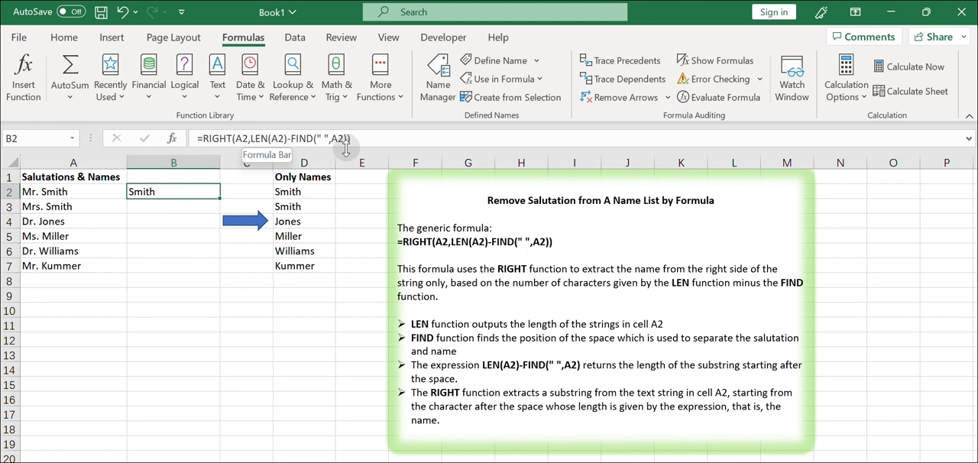
pyautogui.moveTo(223, 146)
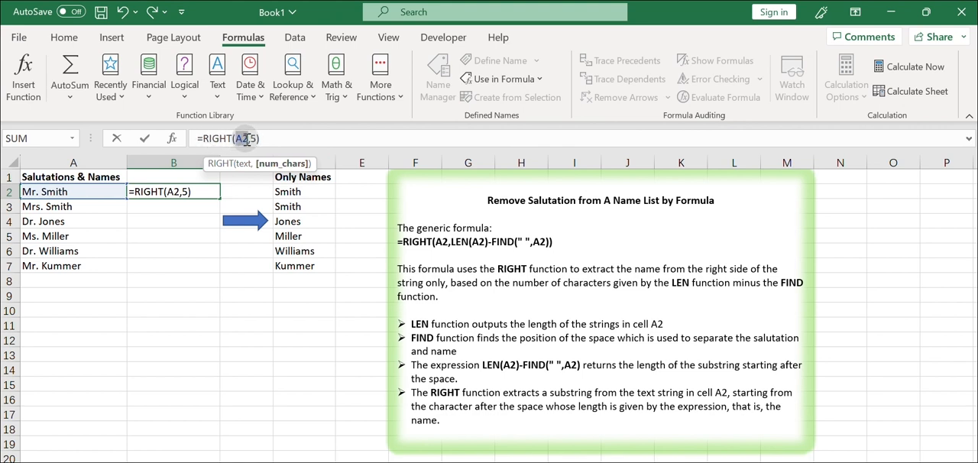
pyautogui.moveTo(910, 66)
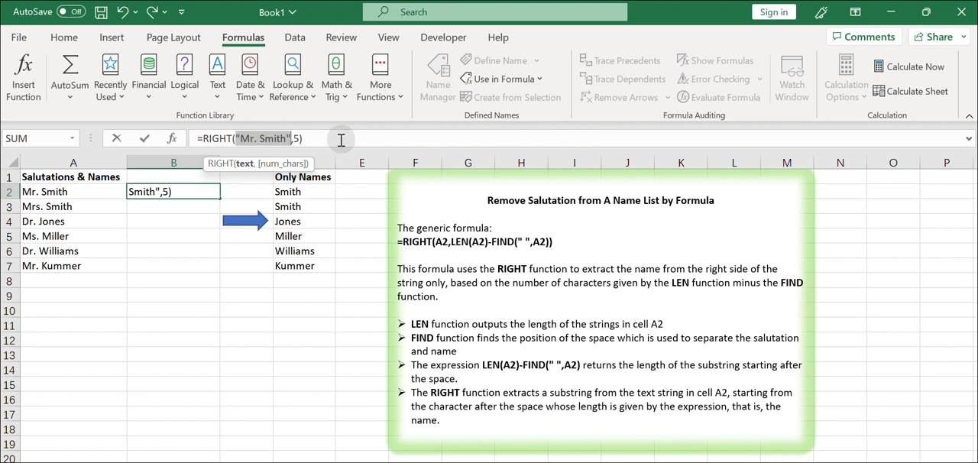
pyautogui.click(196, 138)
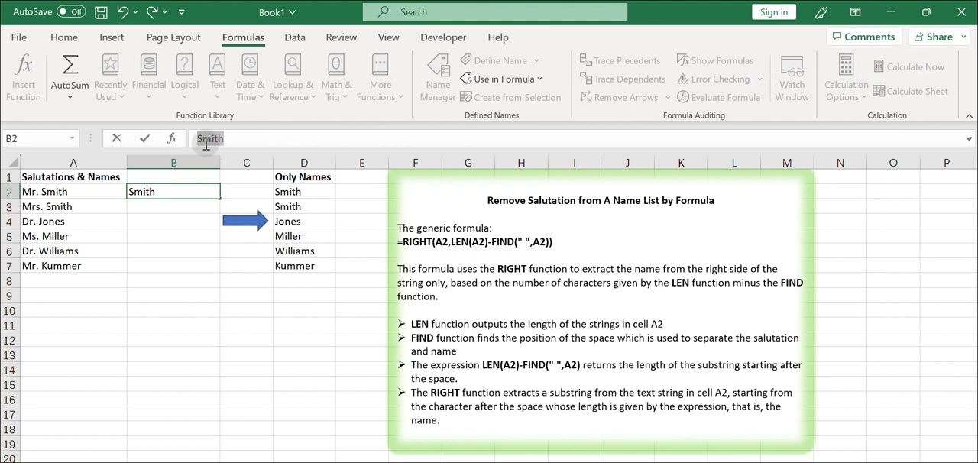
pyautogui.click(173, 207)
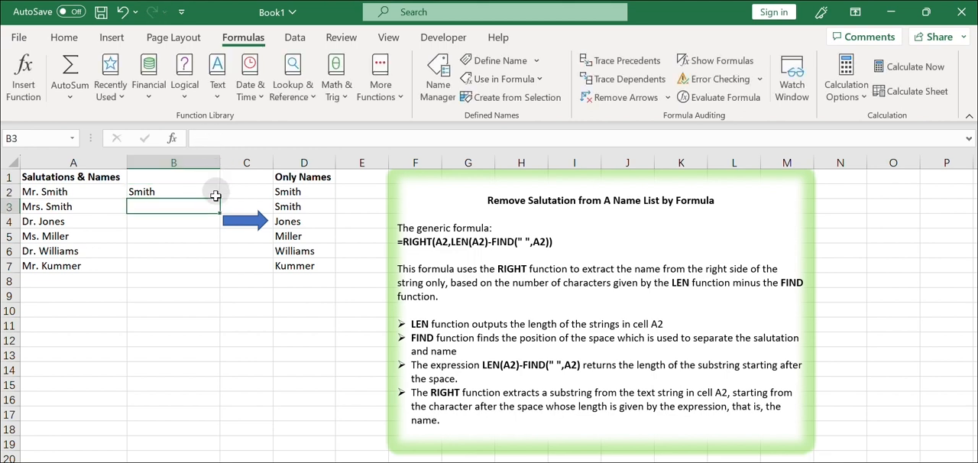
pyautogui.click(173, 191)
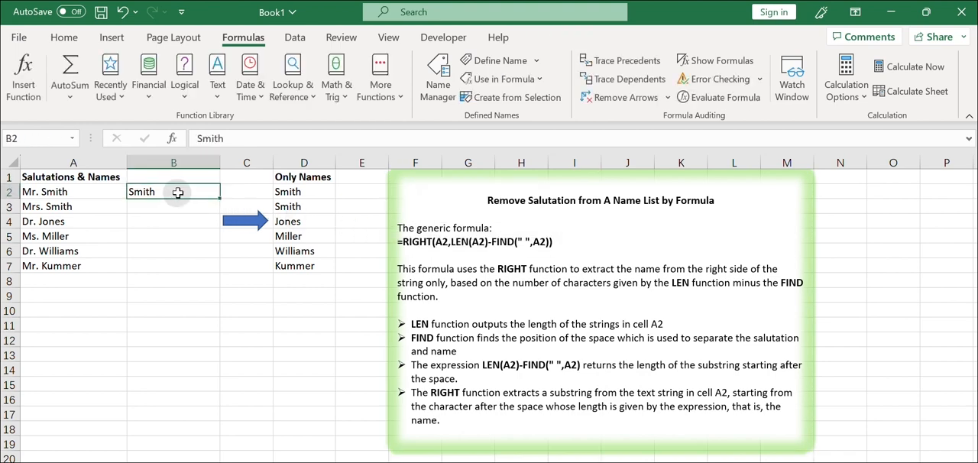
# Step: Fill the B2 formula down to B7, then move to the VBA instructions sheet
pyautogui.click(172, 207)
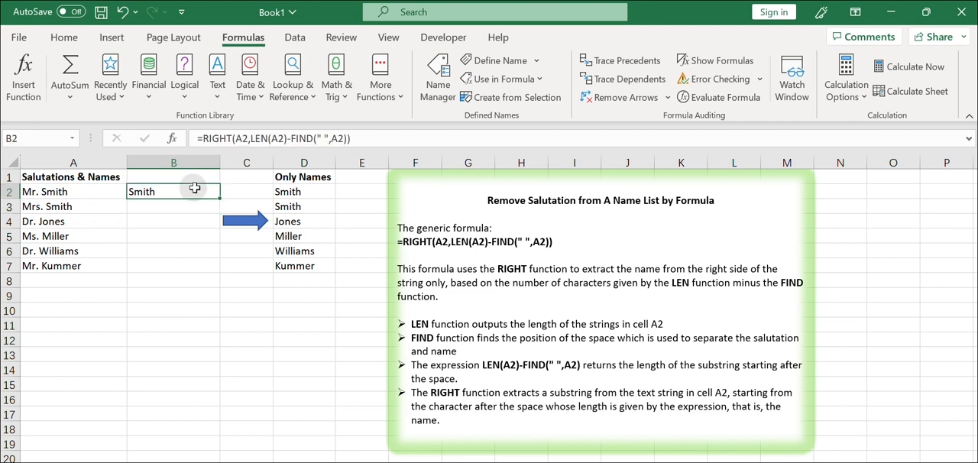
pyautogui.moveTo(220, 197)
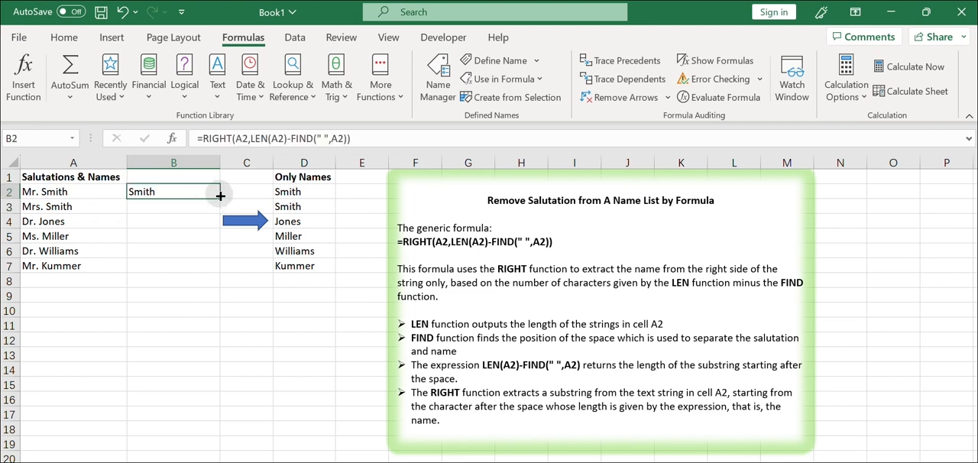
pyautogui.moveTo(242, 197); pyautogui.dragTo(207, 268)
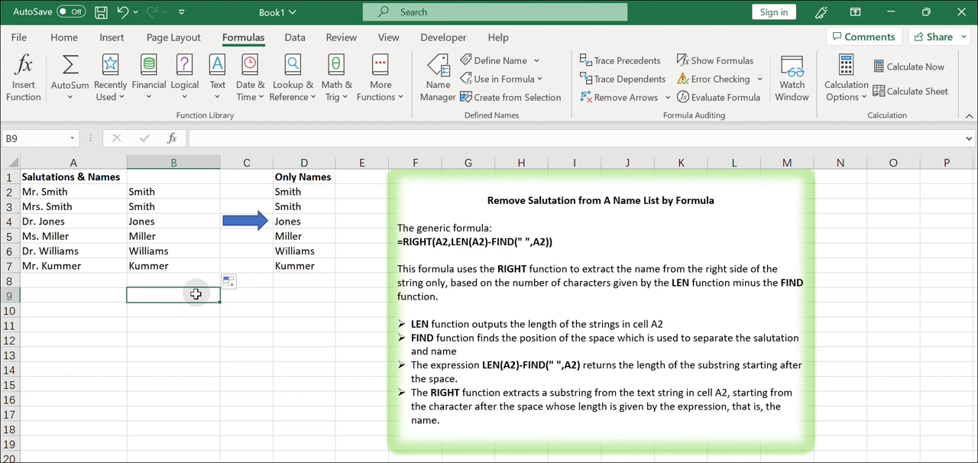
pyautogui.click(443, 37)
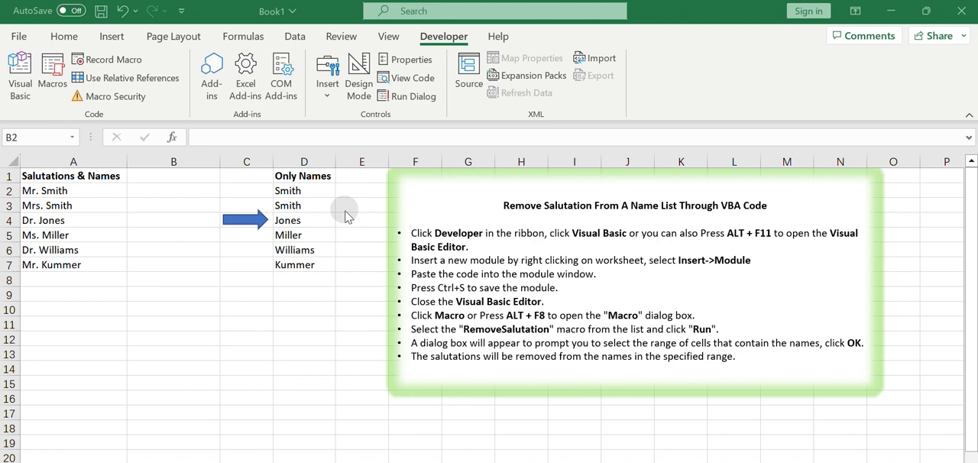
pyautogui.moveTo(361, 167)
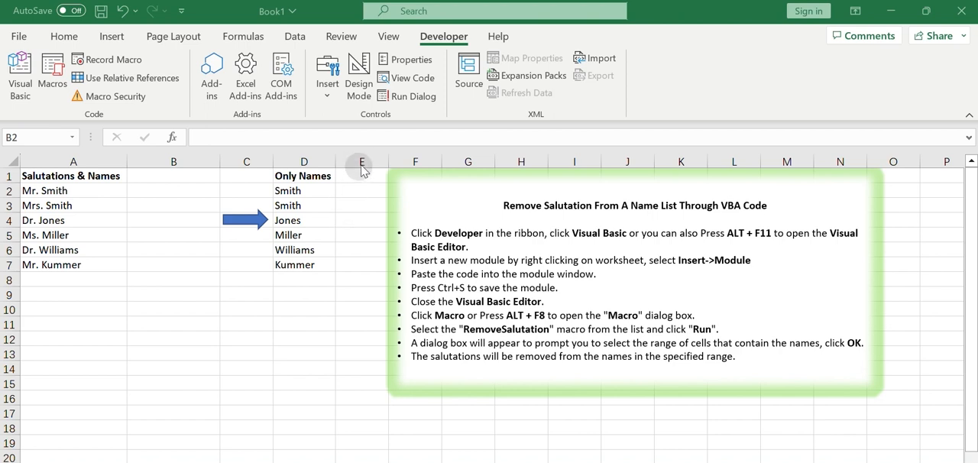
pyautogui.moveTo(192, 84)
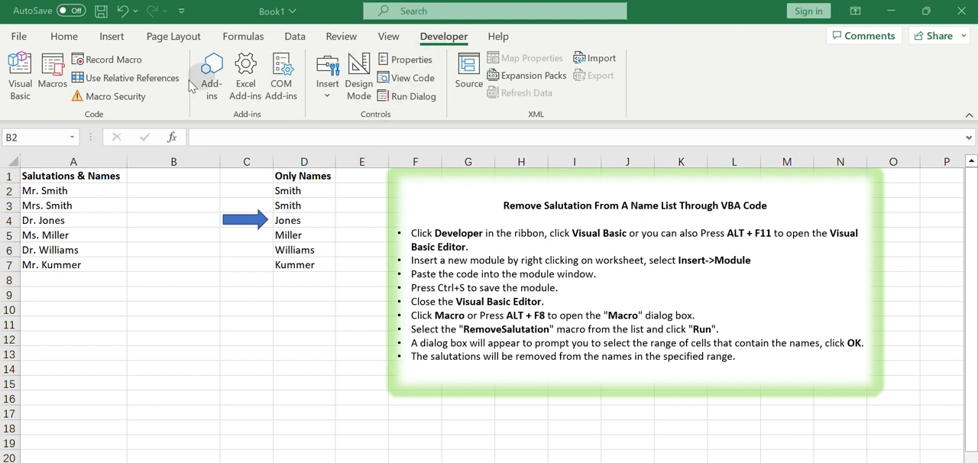
pyautogui.moveTo(18, 73)
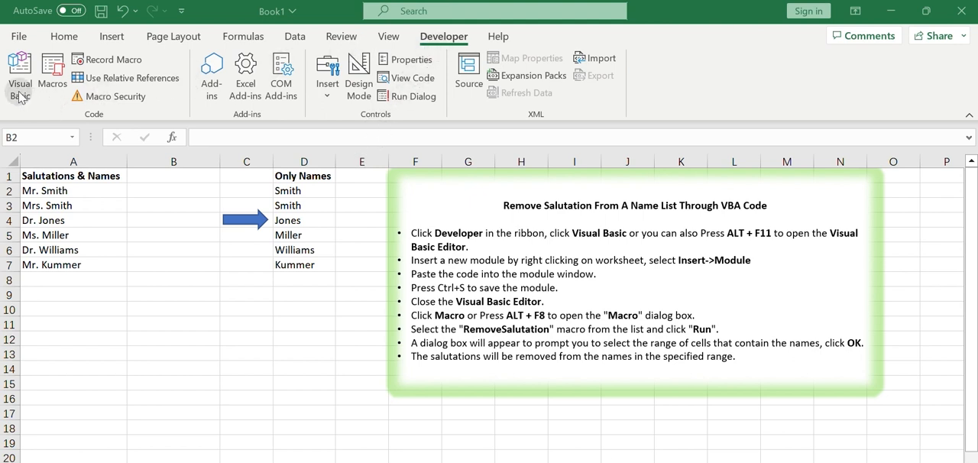
pyautogui.moveTo(19, 75)
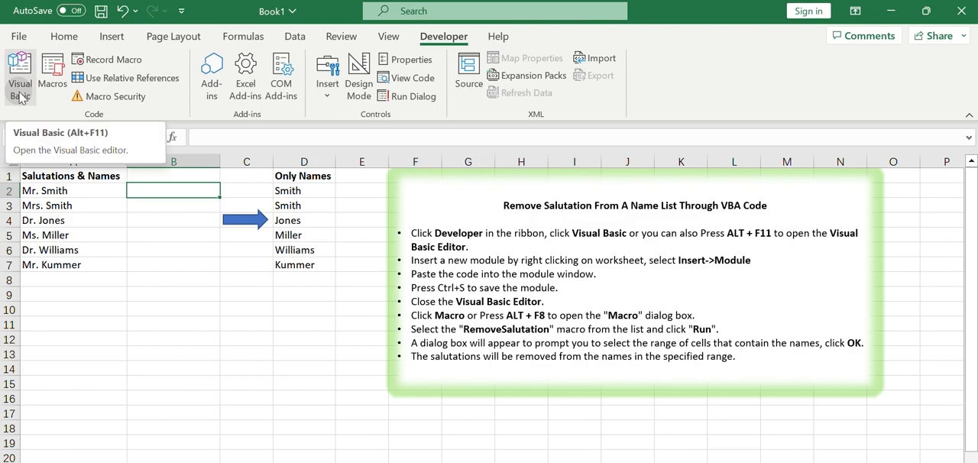
# Step: Add the RemoveSalutation macro in a new module, save as macro-free, and close
pyautogui.click(19, 72)
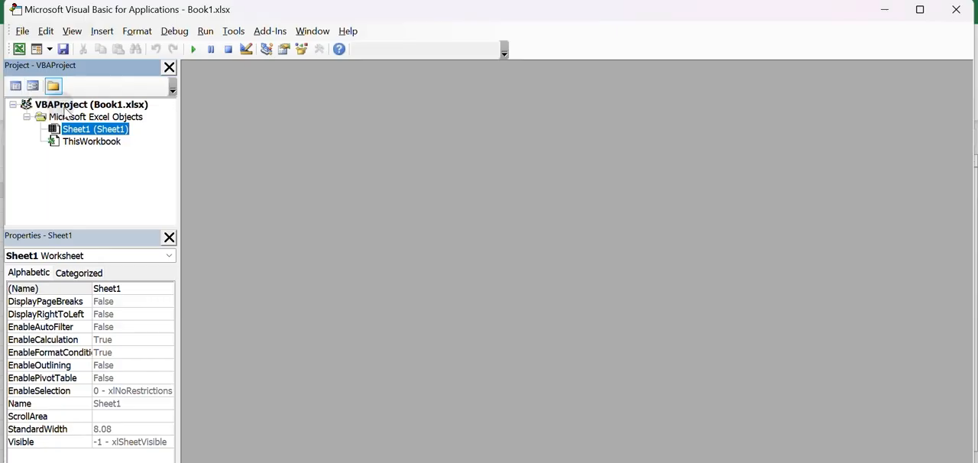
pyautogui.rightClick(94, 129)
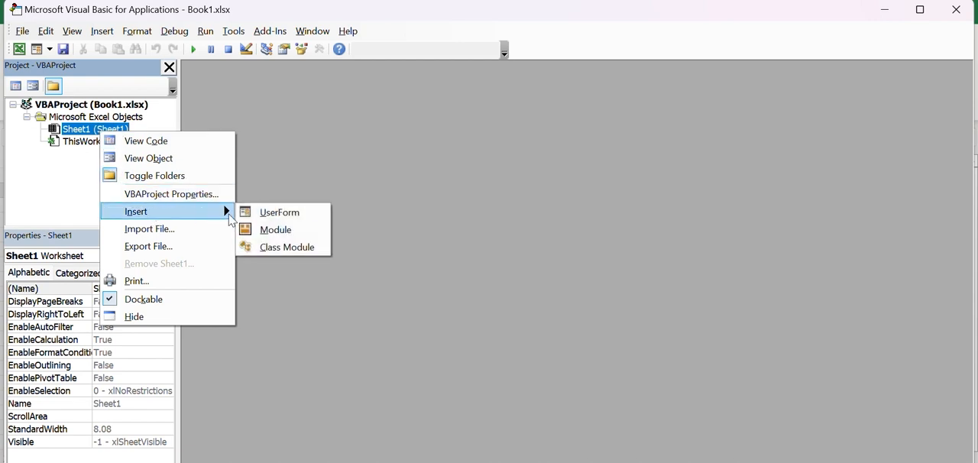
pyautogui.click(275, 230)
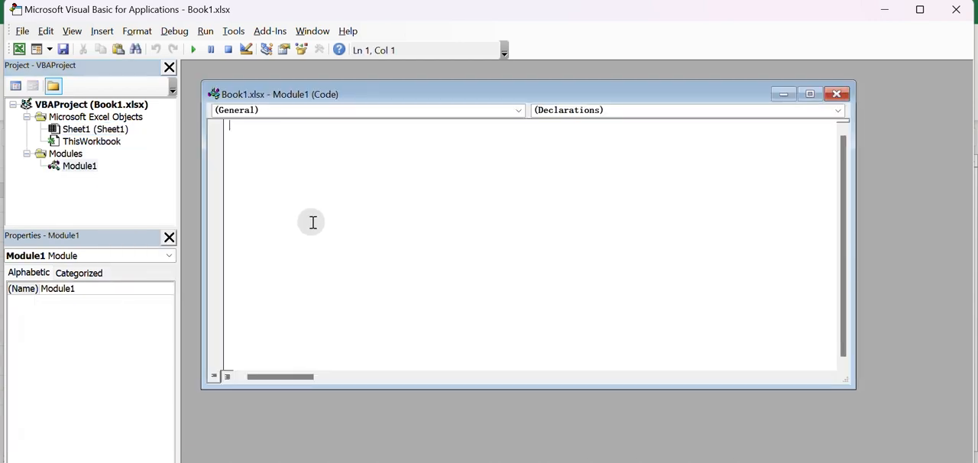
pyautogui.write('Sub RemoveSalutation()')
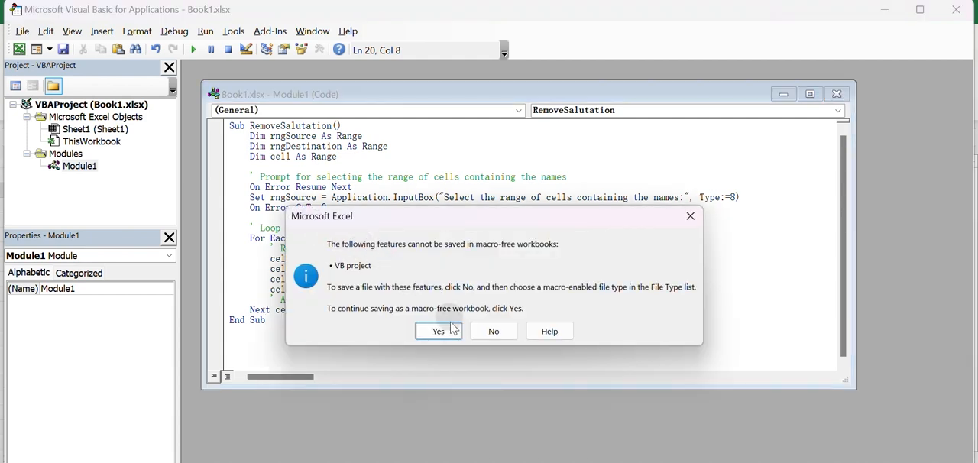
pyautogui.click(438, 330)
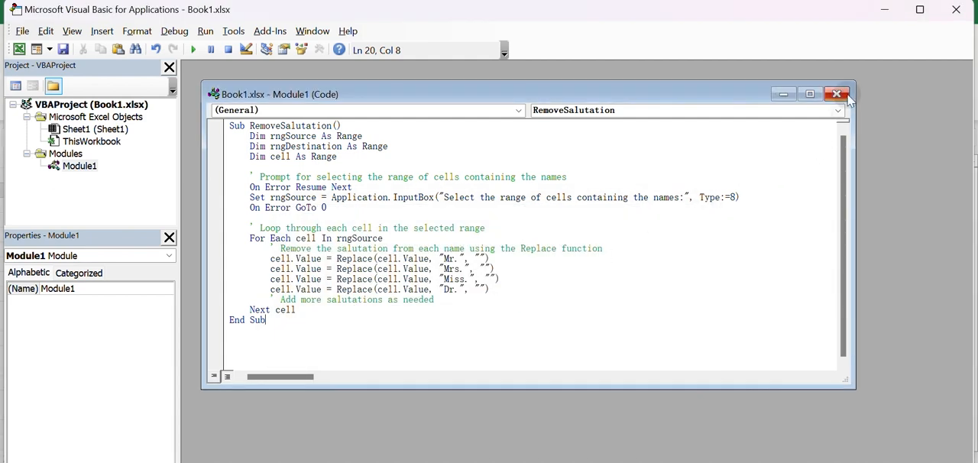
pyautogui.click(837, 93)
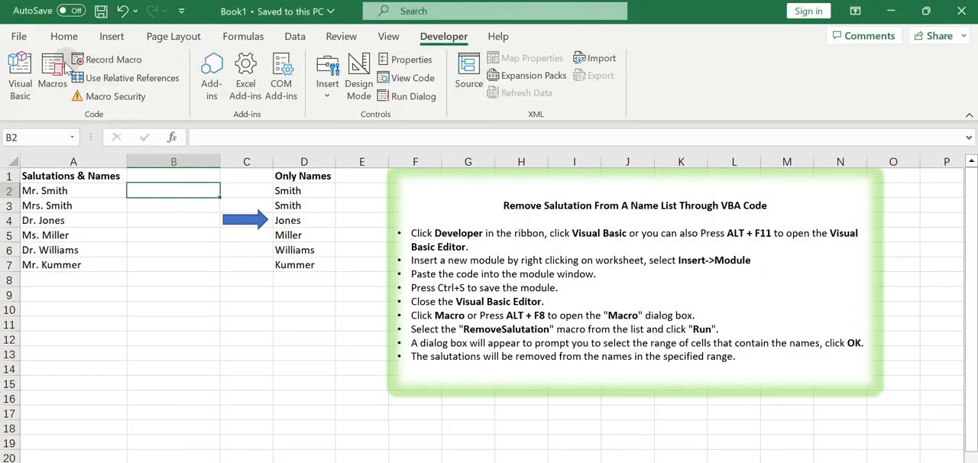
pyautogui.moveTo(53, 72)
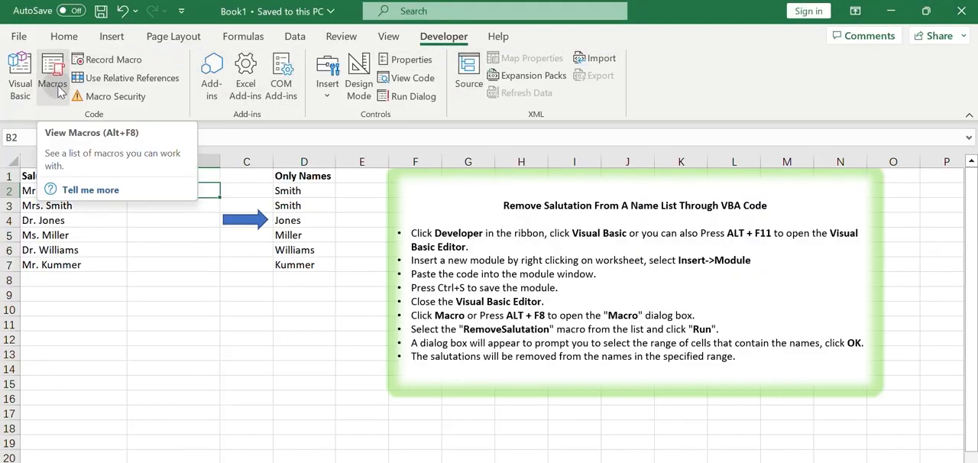
# Step: Run the RemoveSalutation macro on the range A2:A7
pyautogui.click(52, 74)
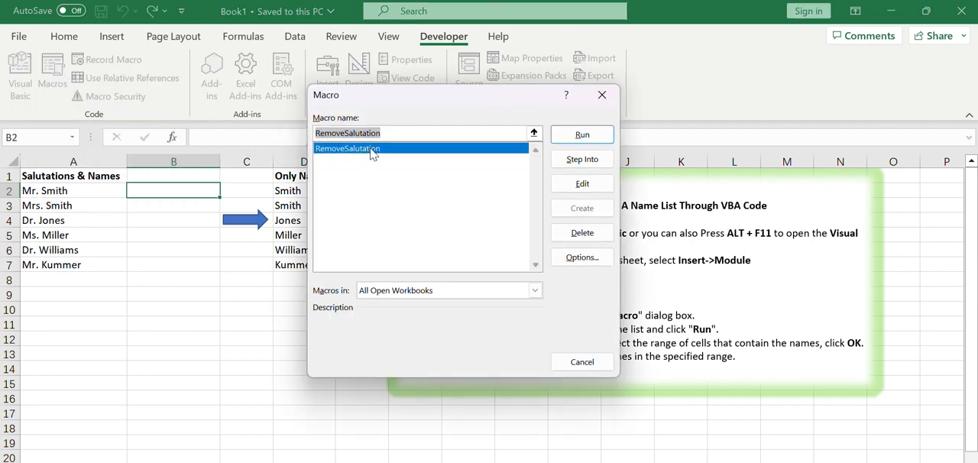
pyautogui.click(581, 135)
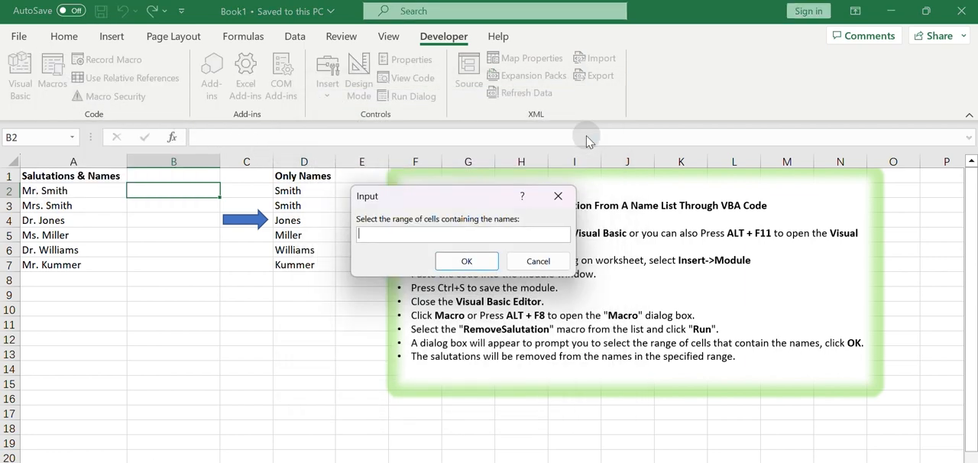
pyautogui.moveTo(342, 223)
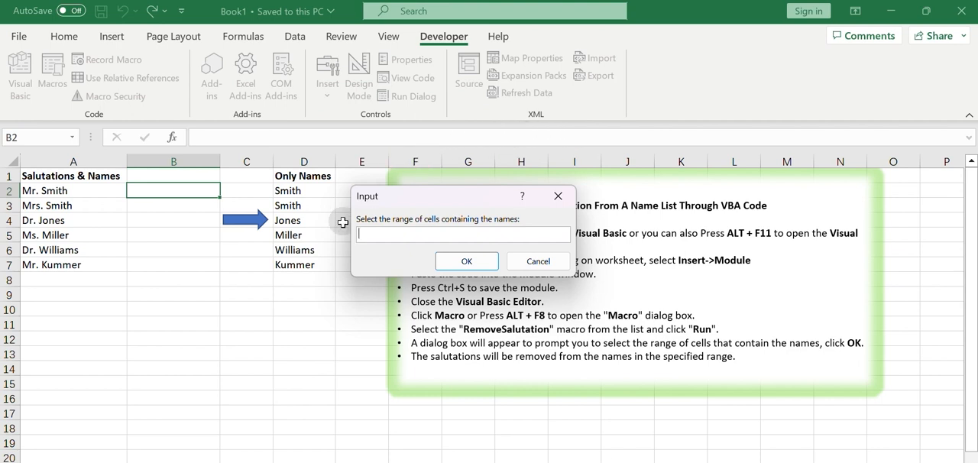
pyautogui.moveTo(326, 223)
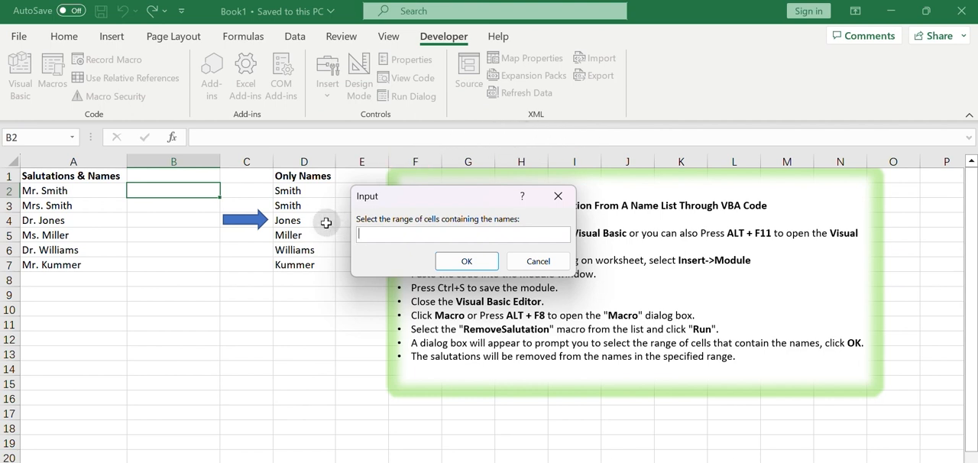
pyautogui.moveTo(73, 190); pyautogui.dragTo(74, 264)
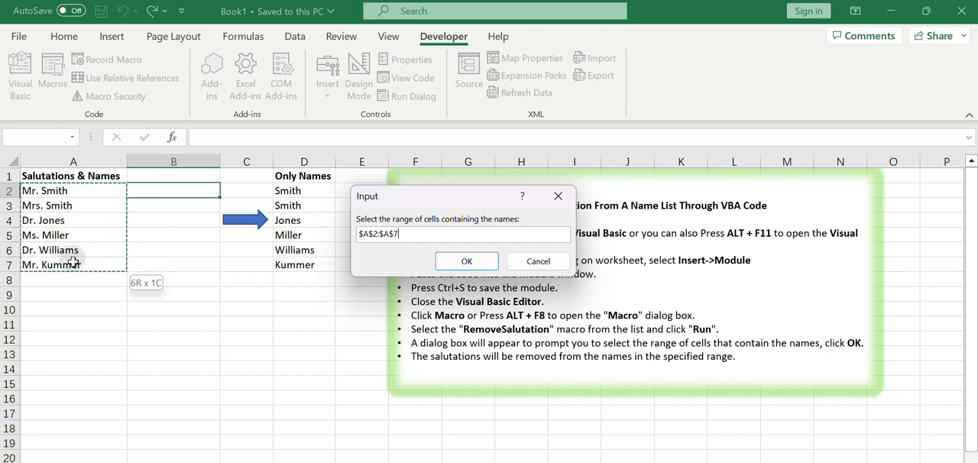
pyautogui.click(466, 261)
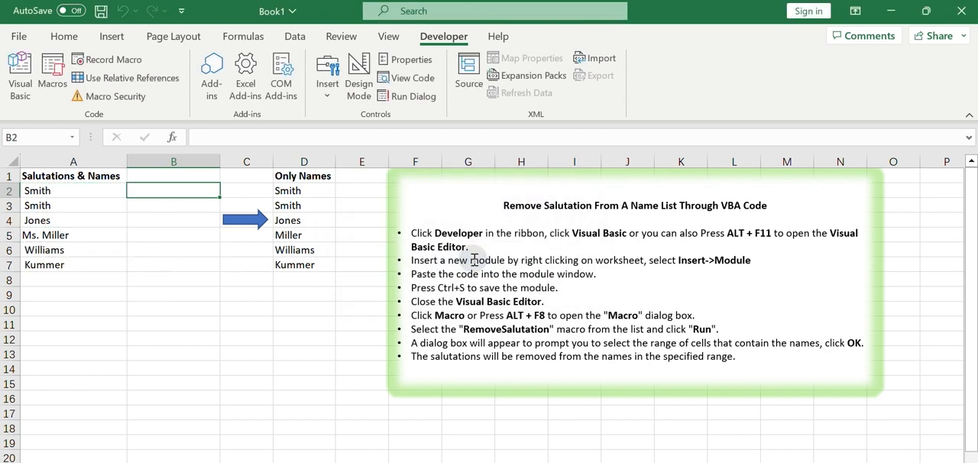
pyautogui.moveTo(262, 350)
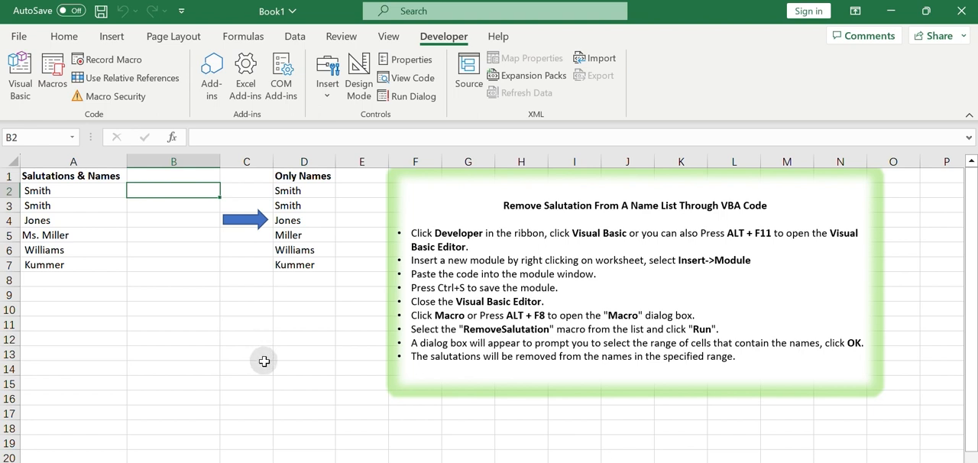
pyautogui.moveTo(329, 458)
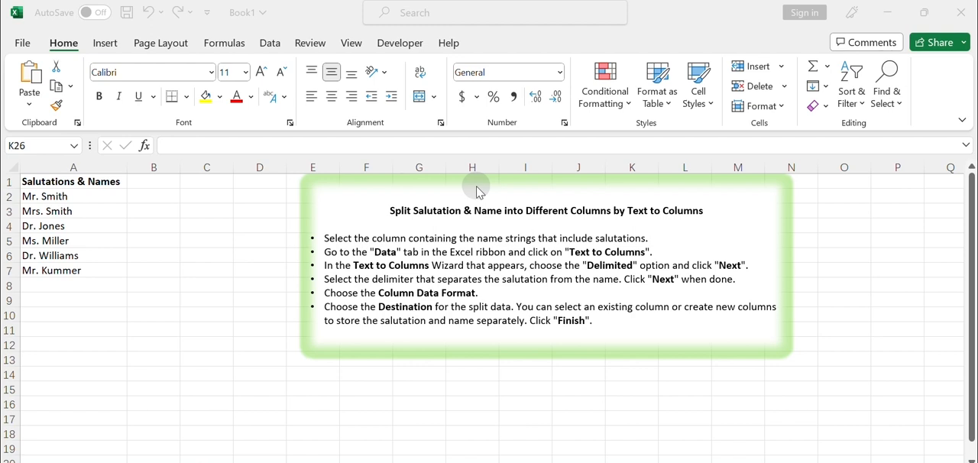
pyautogui.moveTo(327, 182)
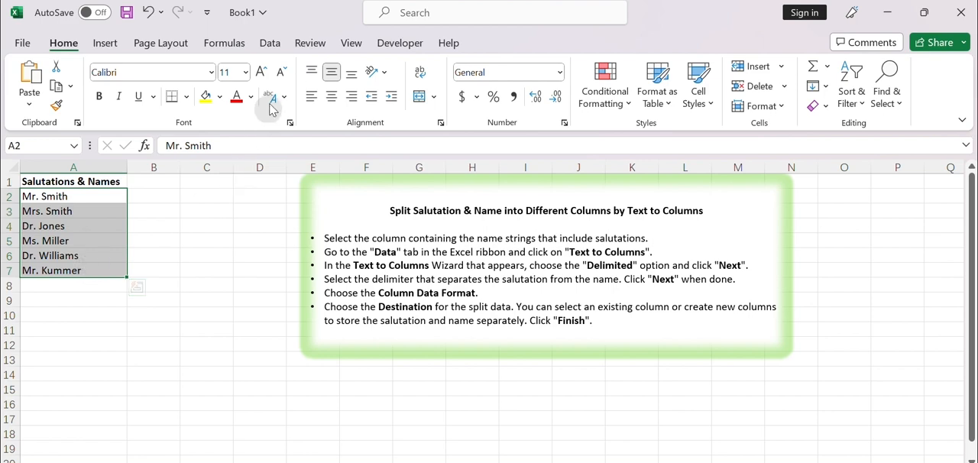
# Step: Launch Text to Columns from the Data tab for the names in A2:A7
pyautogui.click(269, 43)
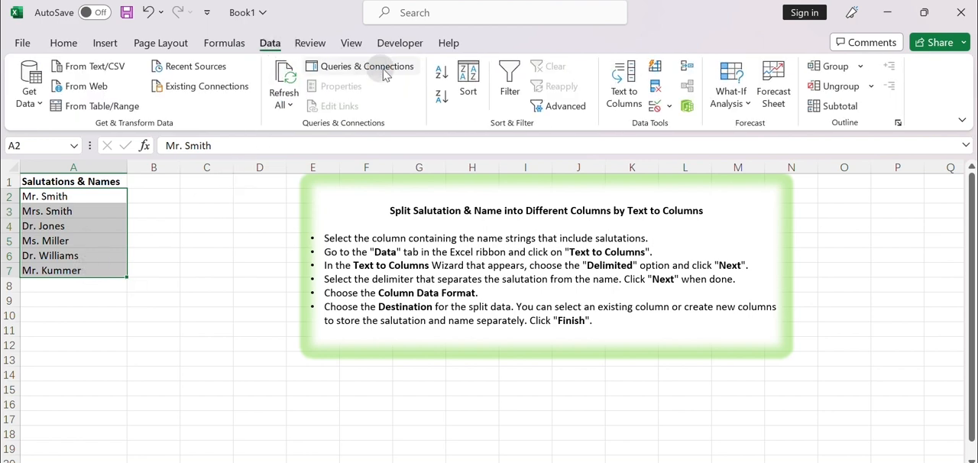
pyautogui.moveTo(623, 84)
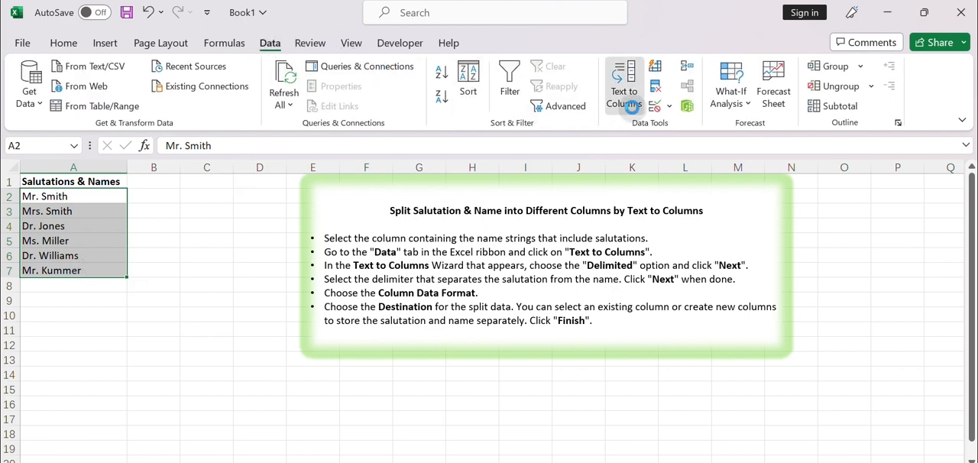
pyautogui.click(623, 77)
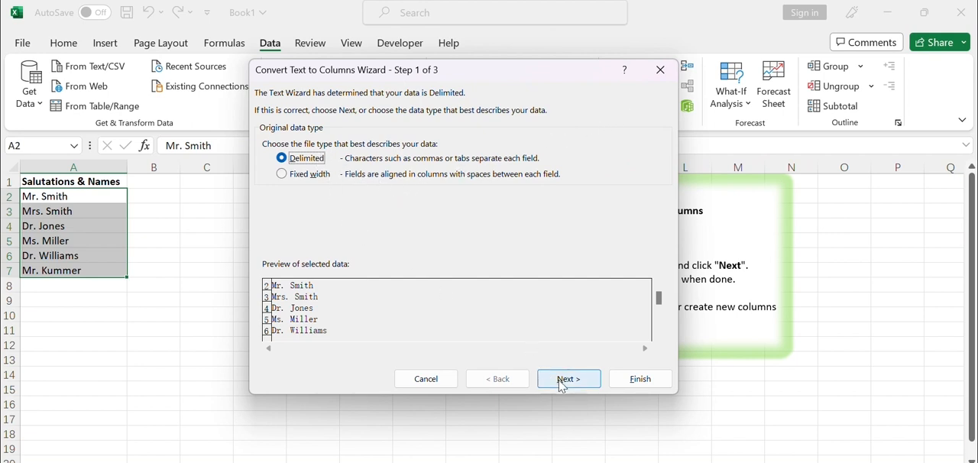
# Step: Split the names on spaces with destination $B$2:$B$7 and finish the wizard
pyautogui.click(568, 379)
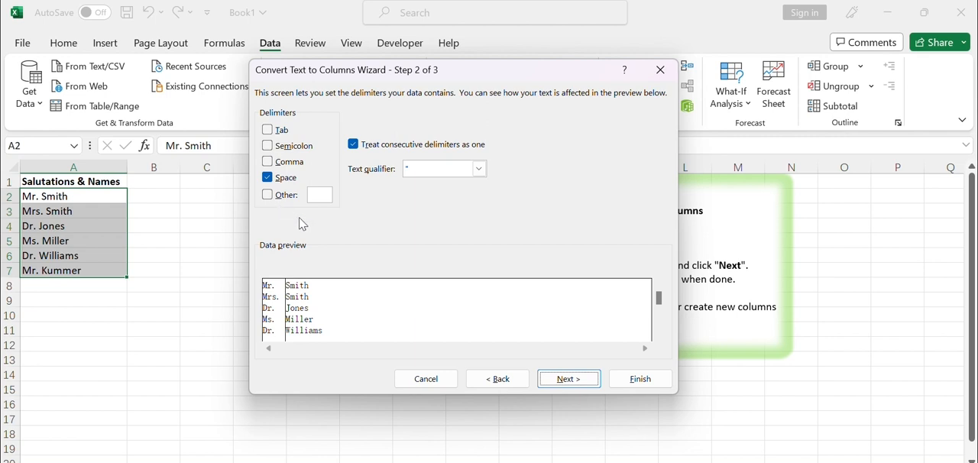
pyautogui.moveTo(302, 224)
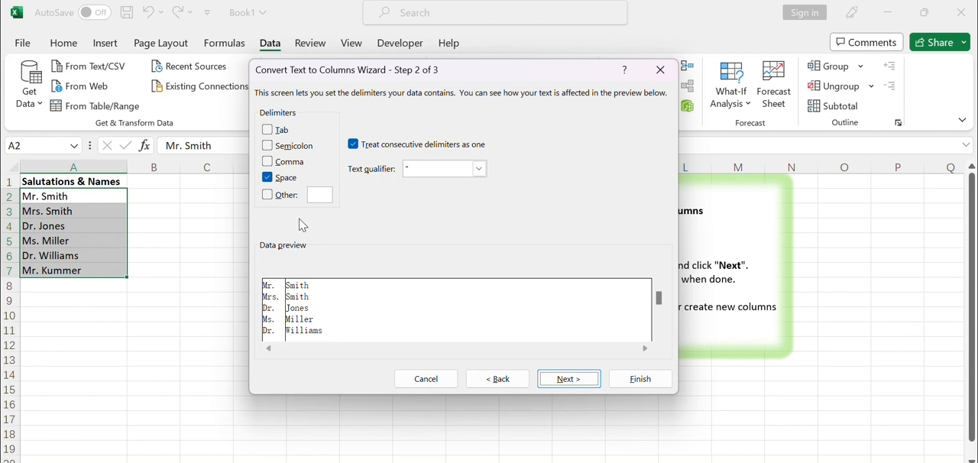
pyautogui.moveTo(298, 219)
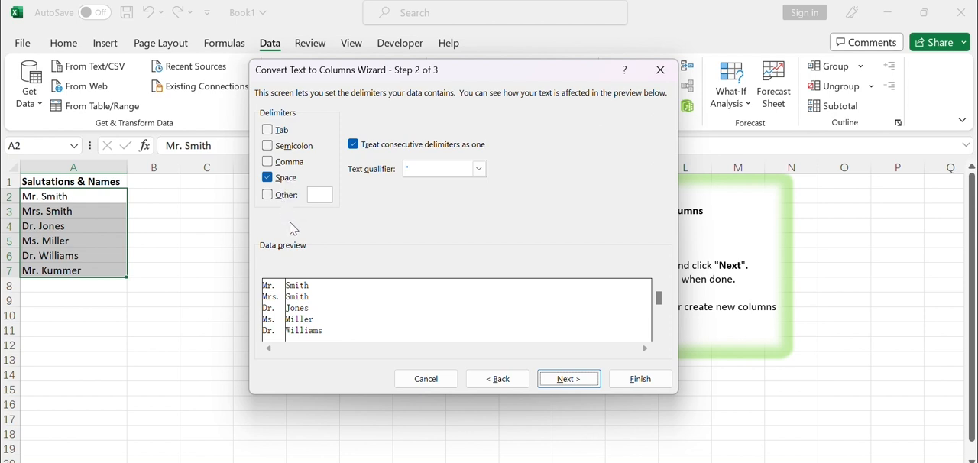
pyautogui.click(267, 195)
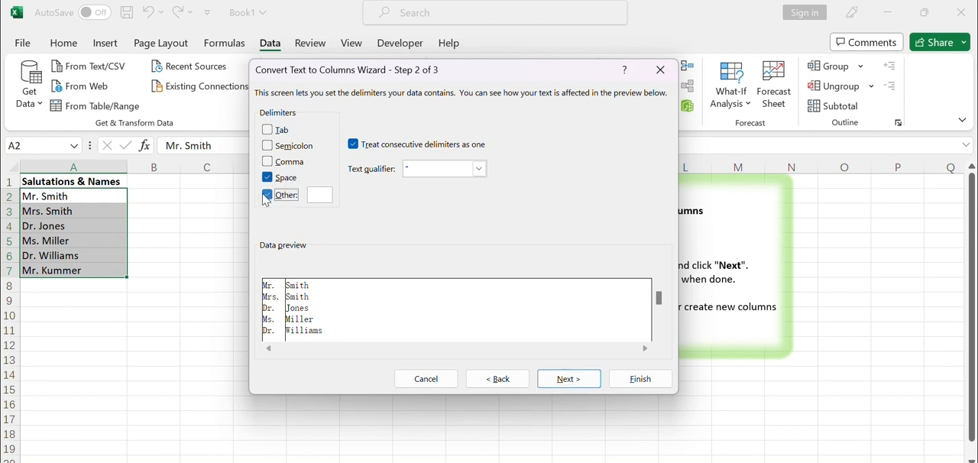
pyautogui.click(268, 195)
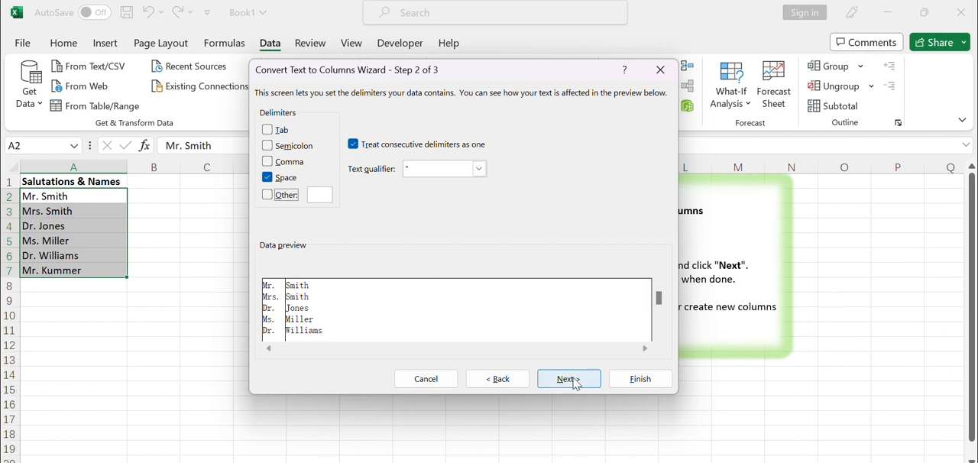
pyautogui.click(569, 378)
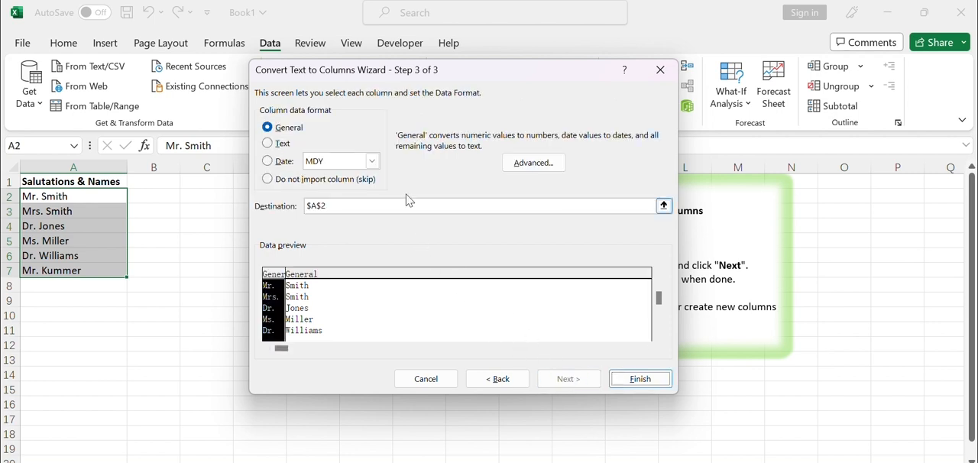
pyautogui.moveTo(641, 220)
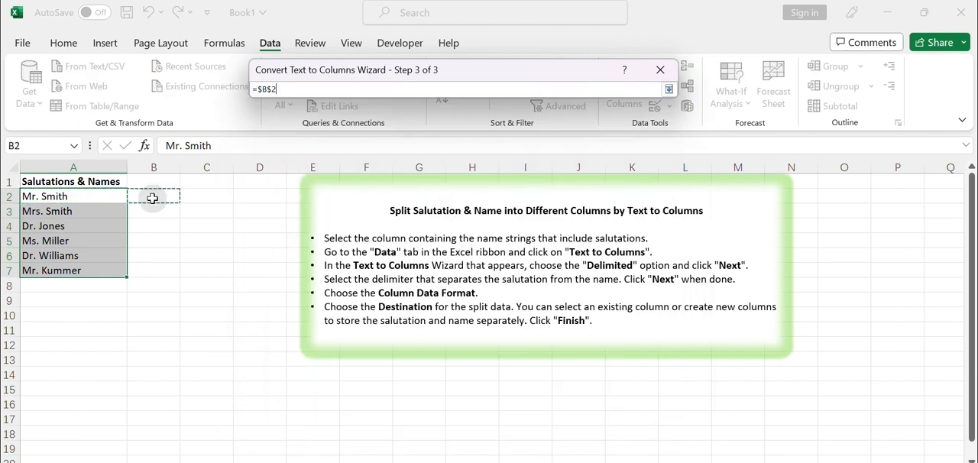
pyautogui.moveTo(153, 198); pyautogui.dragTo(153, 270)
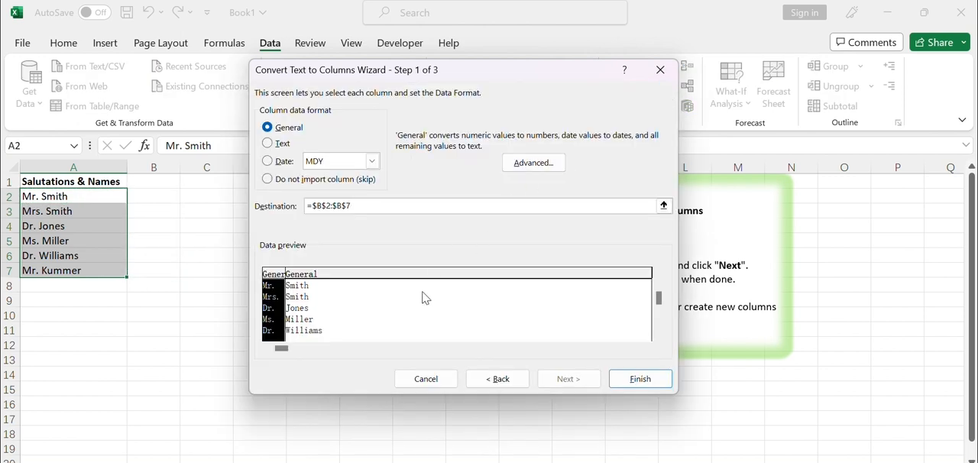
pyautogui.moveTo(466, 330)
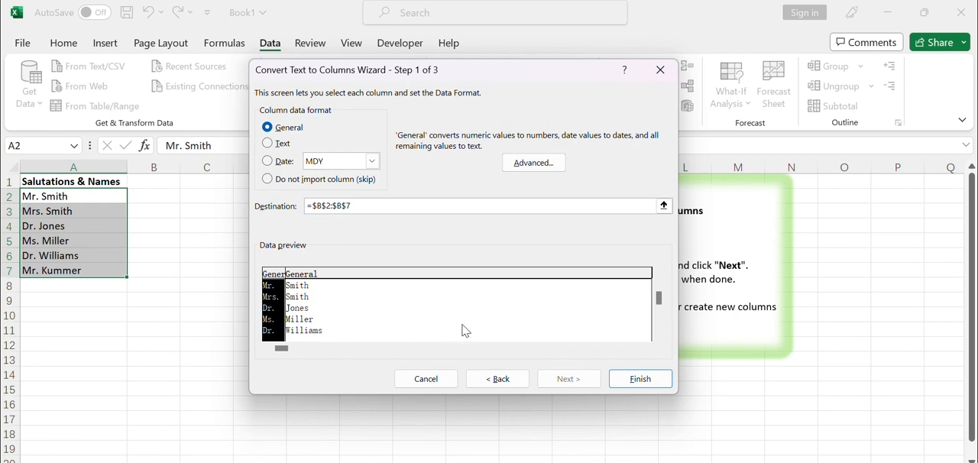
pyautogui.click(640, 378)
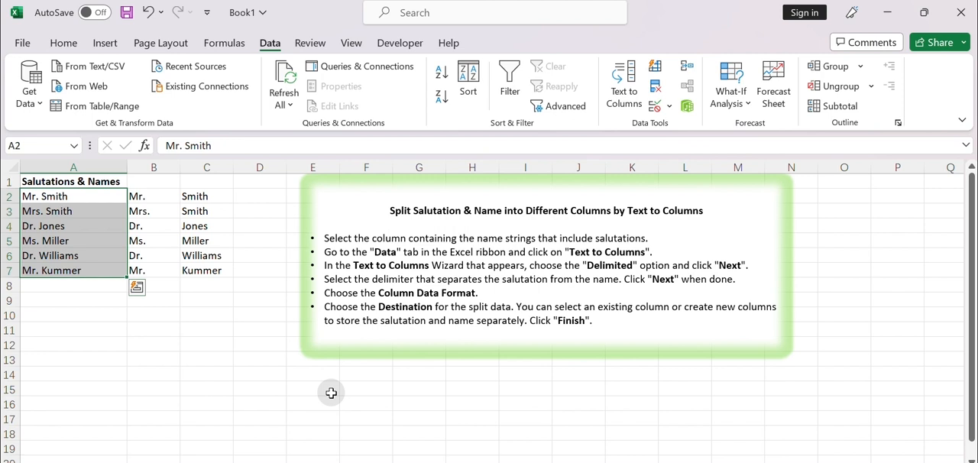
pyautogui.moveTo(375, 431)
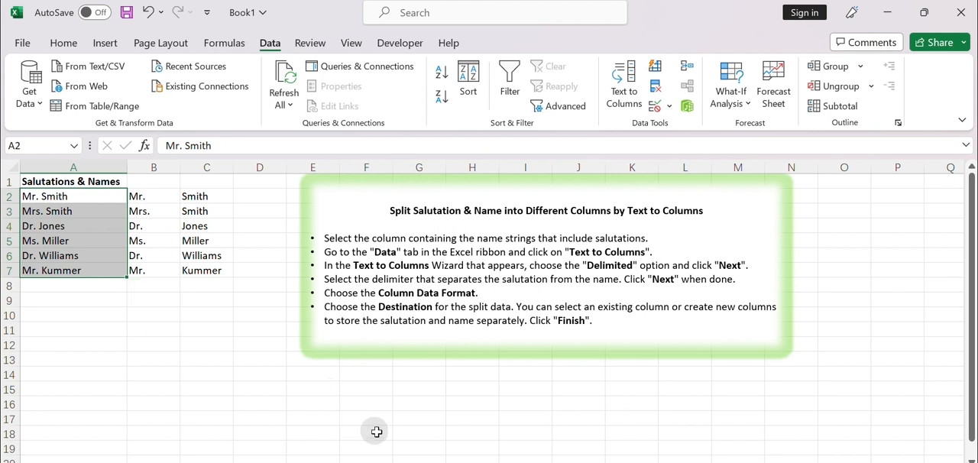
# Step: Switch to the next example sheet showing the LEFT and MID formula method
pyautogui.click(64, 43)
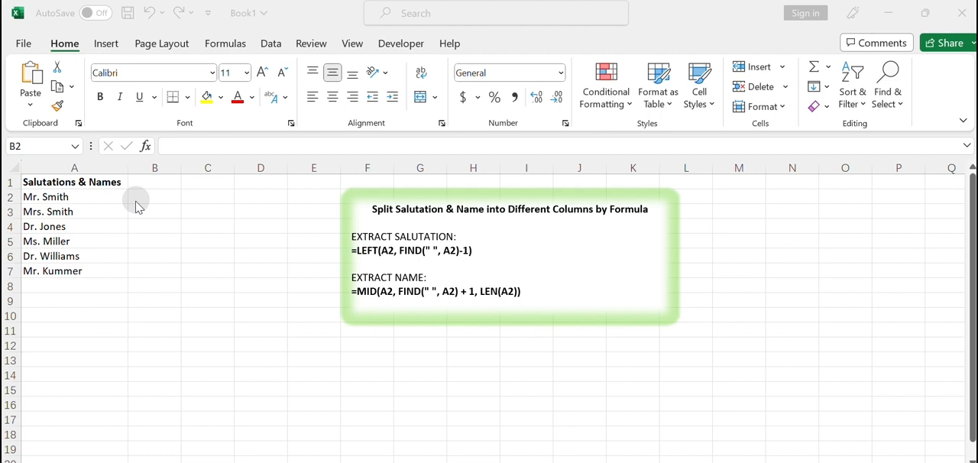
pyautogui.moveTo(143, 204)
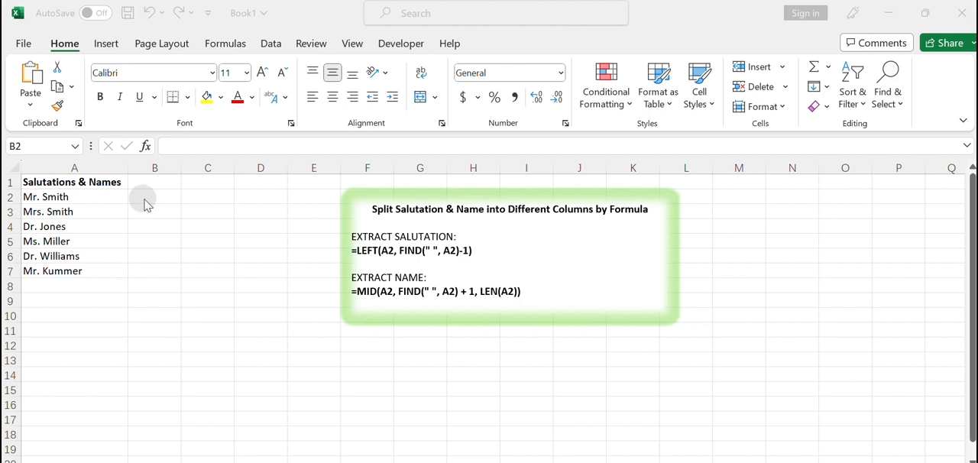
pyautogui.moveTo(193, 216)
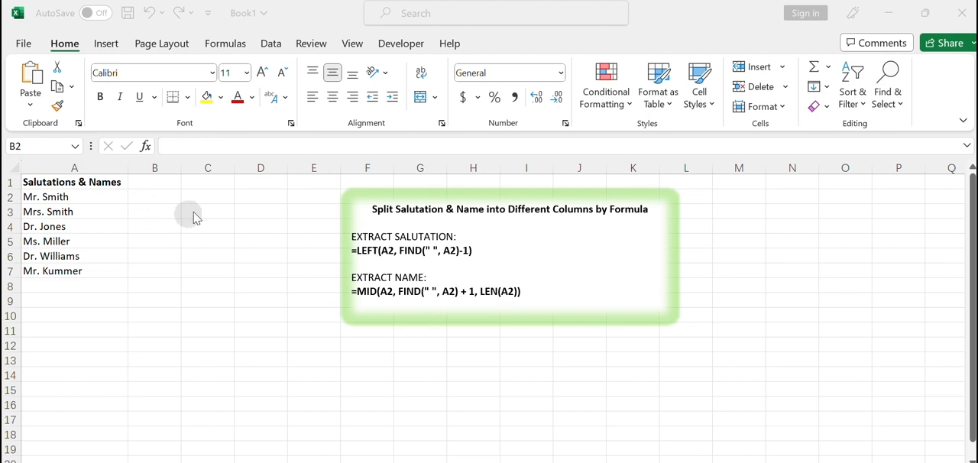
pyautogui.moveTo(168, 214)
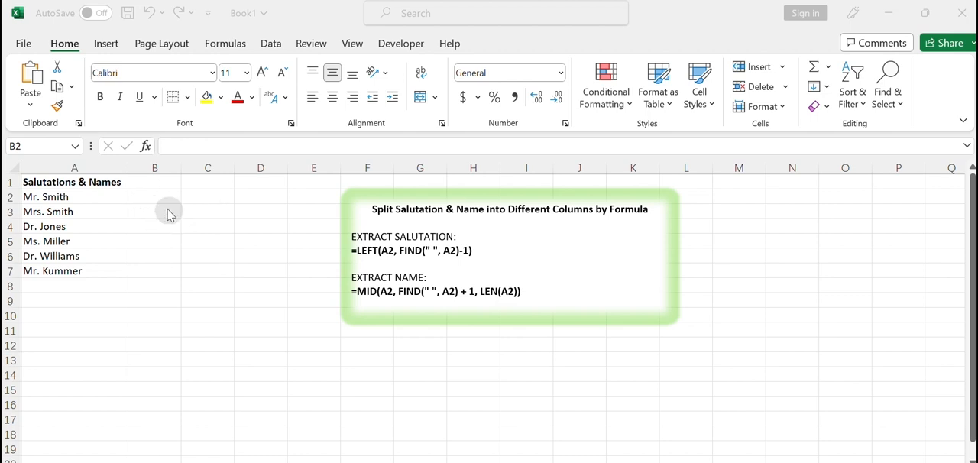
# Step: Enter =LEFT(A2, FIND(" ", A2)-1) in B2 and fill it down to B7
pyautogui.click(155, 196)
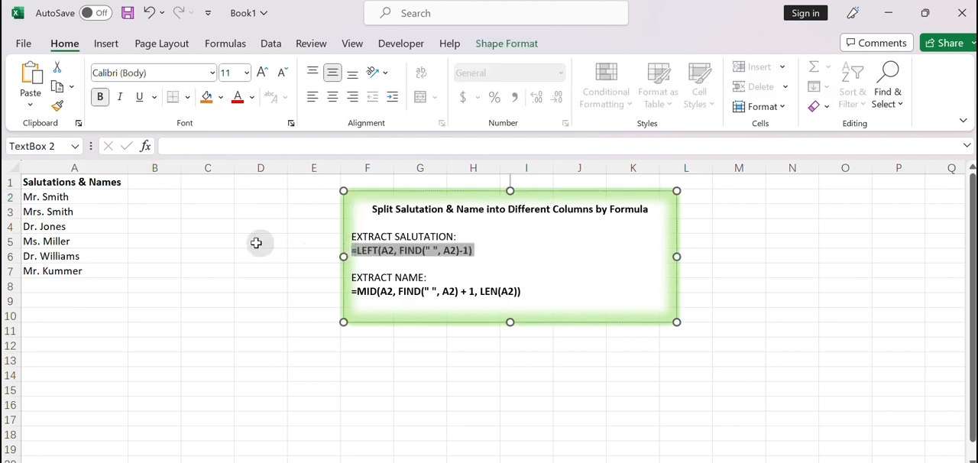
pyautogui.write('=LEFT(A2, FIND(" ", A2)-1)')
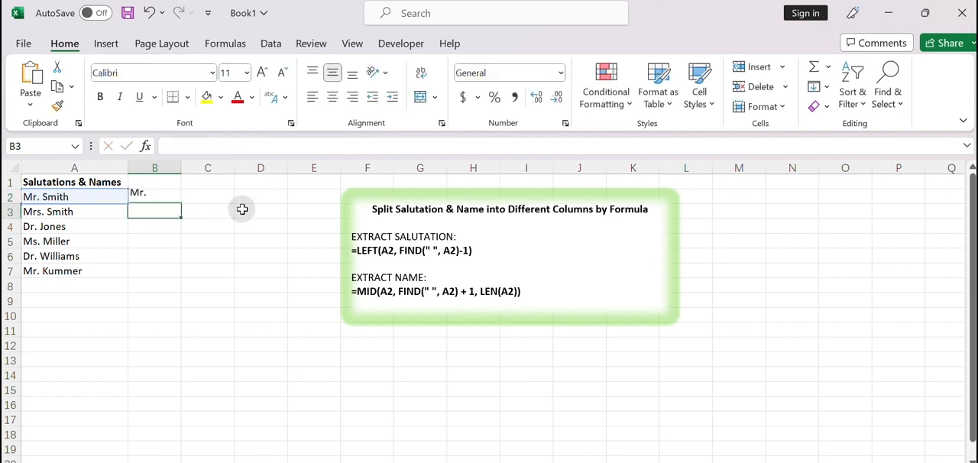
pyautogui.click(154, 197)
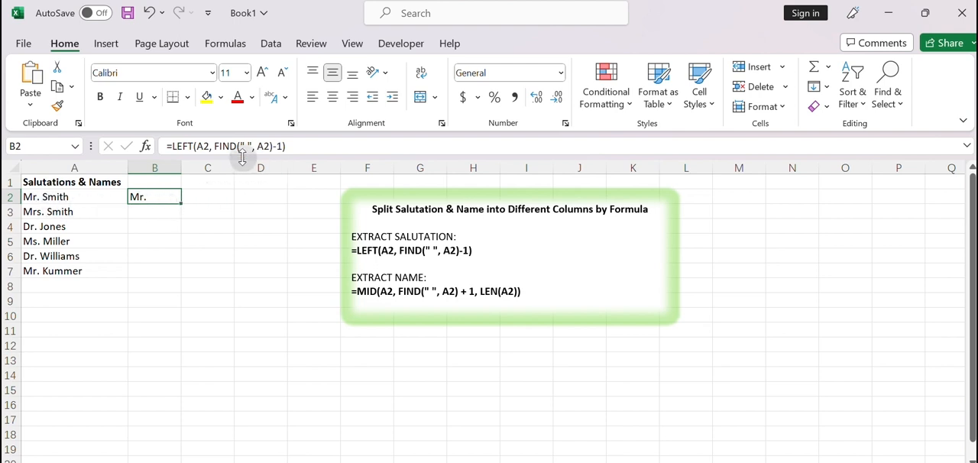
pyautogui.moveTo(241, 157)
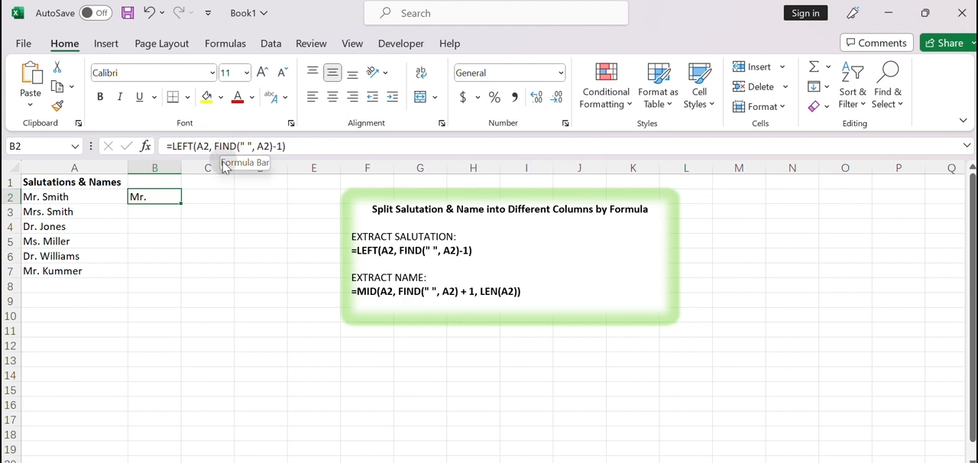
pyautogui.moveTo(176, 162)
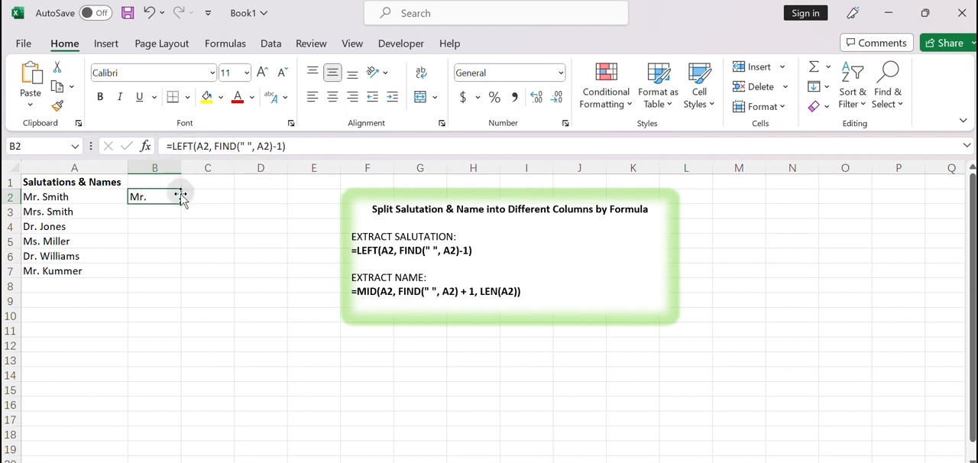
pyautogui.moveTo(180, 204)
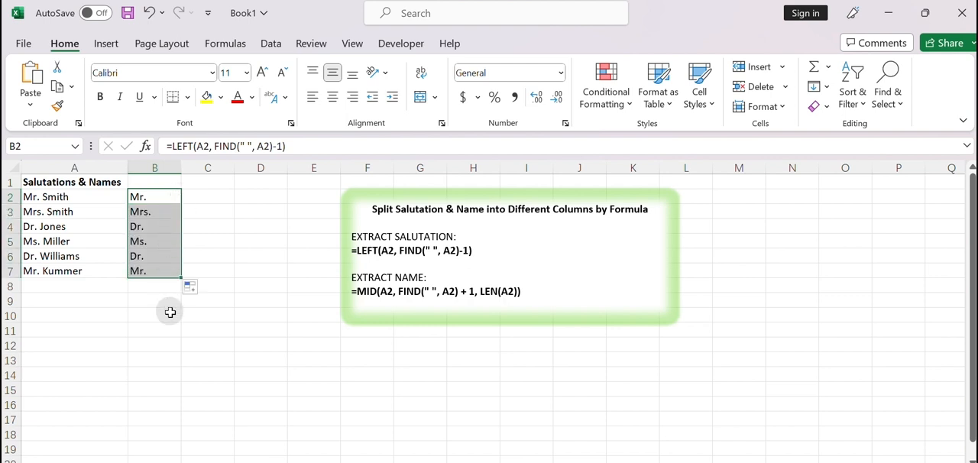
pyautogui.click(154, 315)
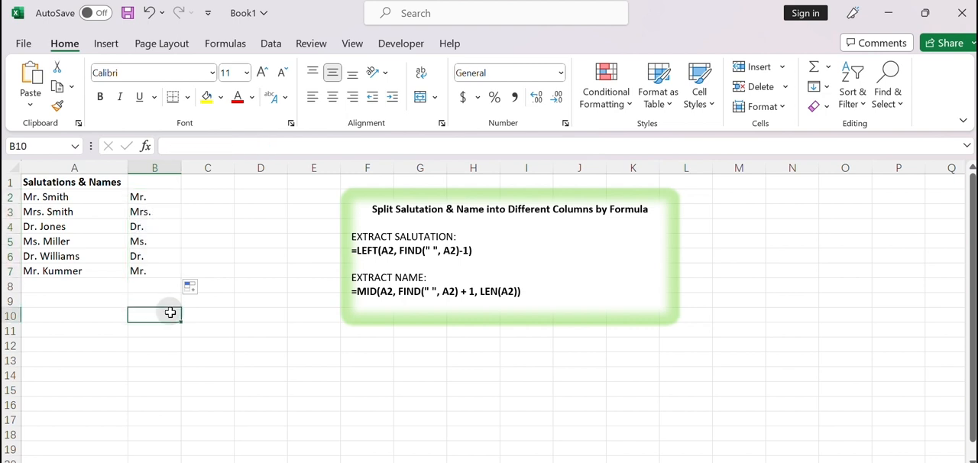
pyautogui.moveTo(170, 312)
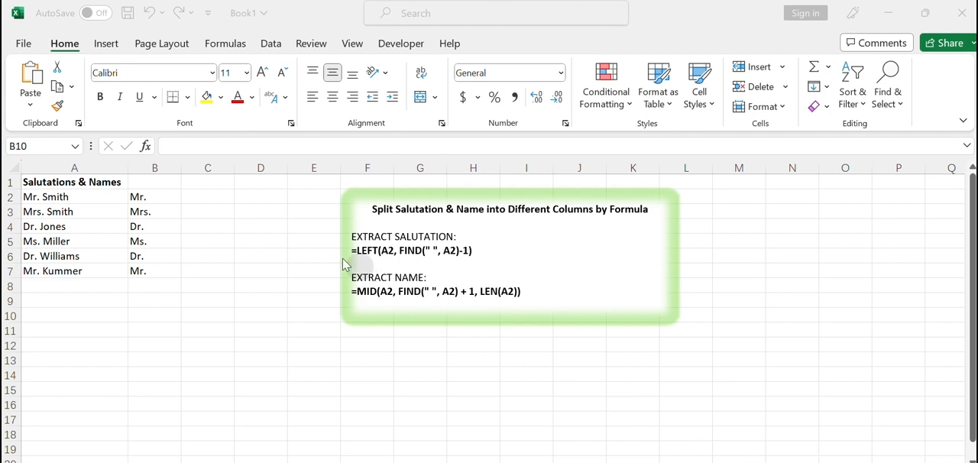
pyautogui.moveTo(199, 204)
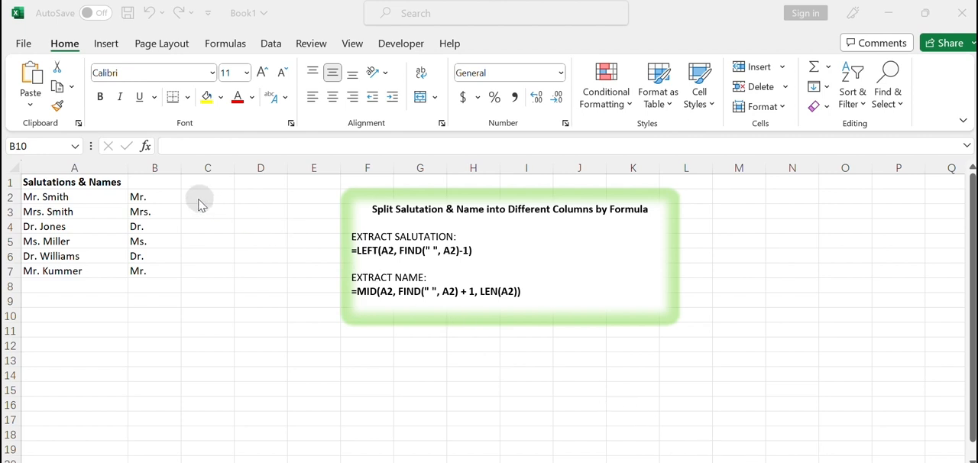
# Step: Enter =MID(A2, FIND(" ", A2) + 1, LEN(A2)) in C2 and fill it down to C7
pyautogui.click(207, 197)
pyautogui.write('=MID(A2, FIND(" ", A2) + 1, LEN(A2))')
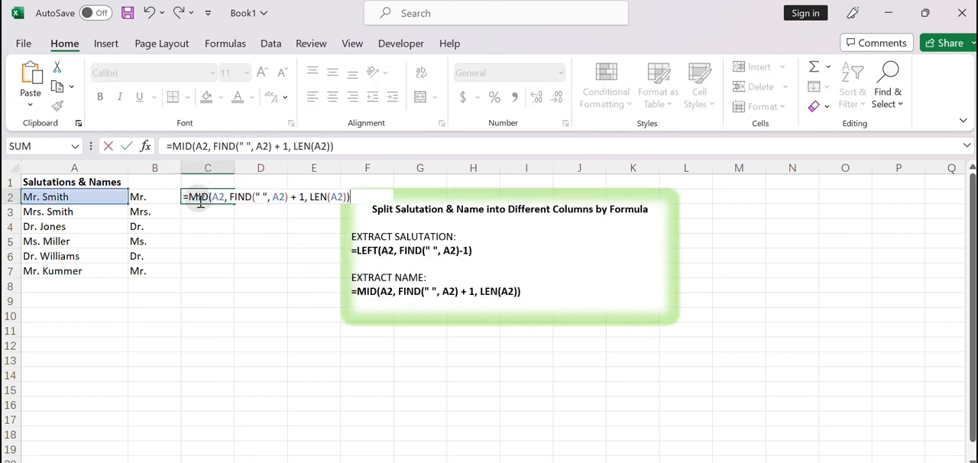
pyautogui.moveTo(264, 204)
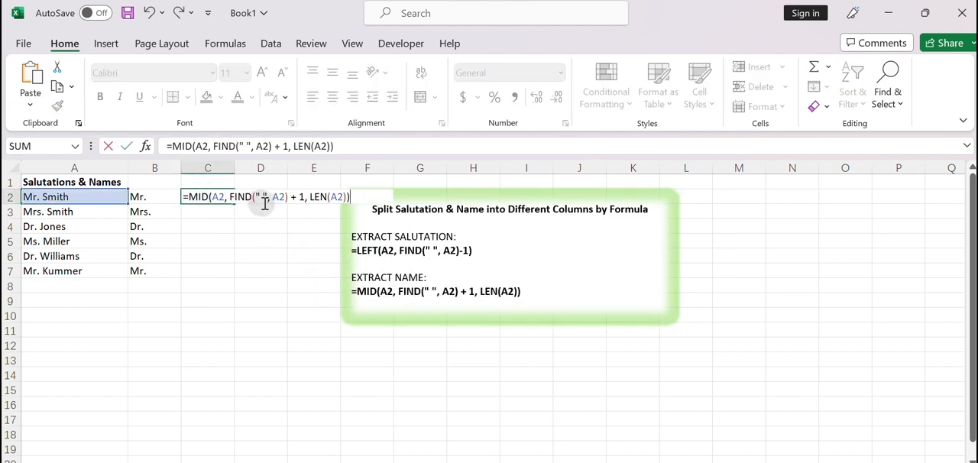
pyautogui.moveTo(321, 204)
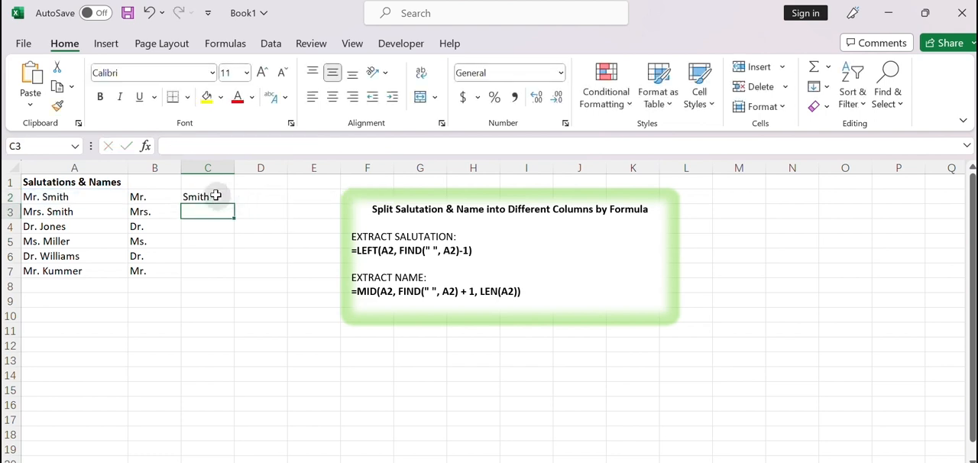
pyautogui.click(207, 196)
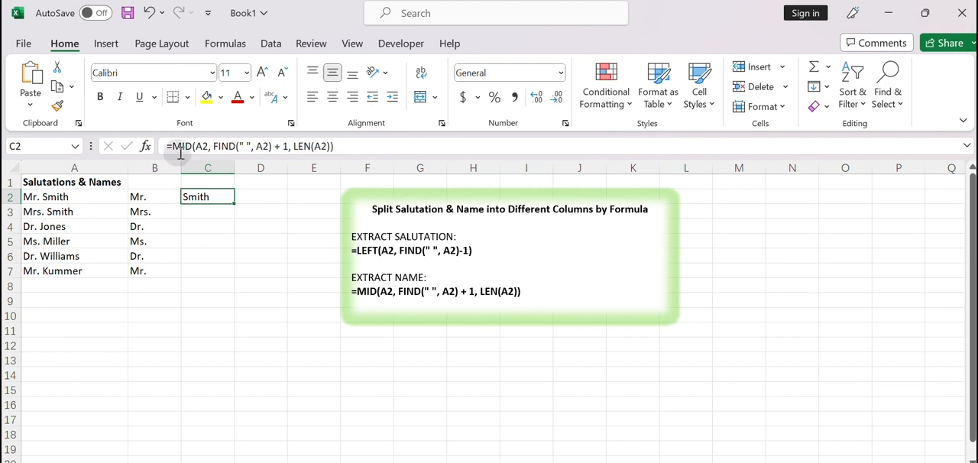
pyautogui.moveTo(229, 167)
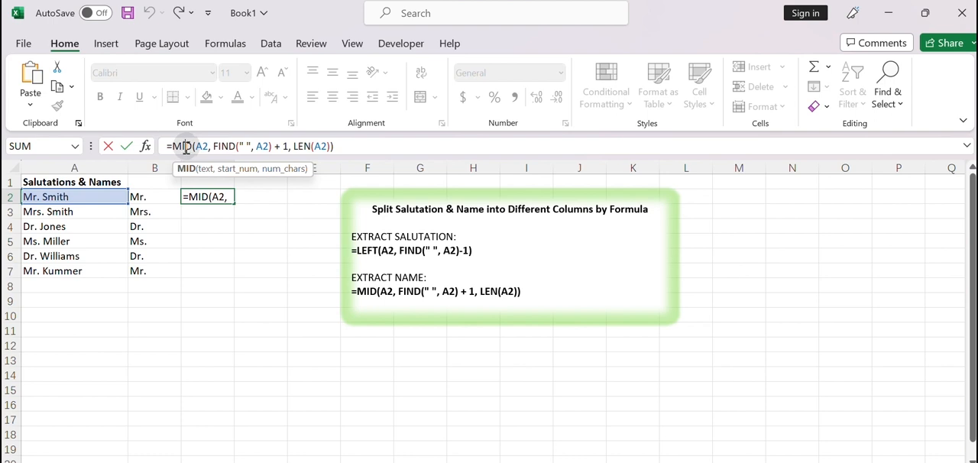
pyautogui.moveTo(229, 183)
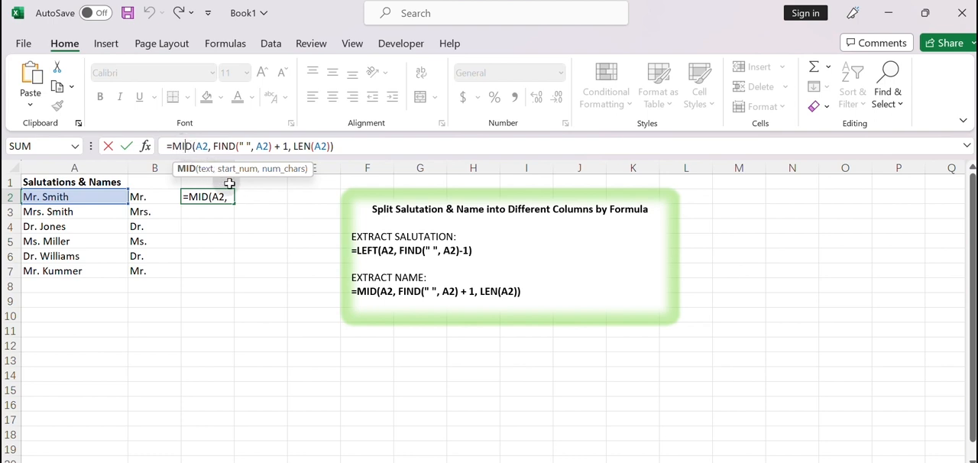
pyautogui.moveTo(261, 196)
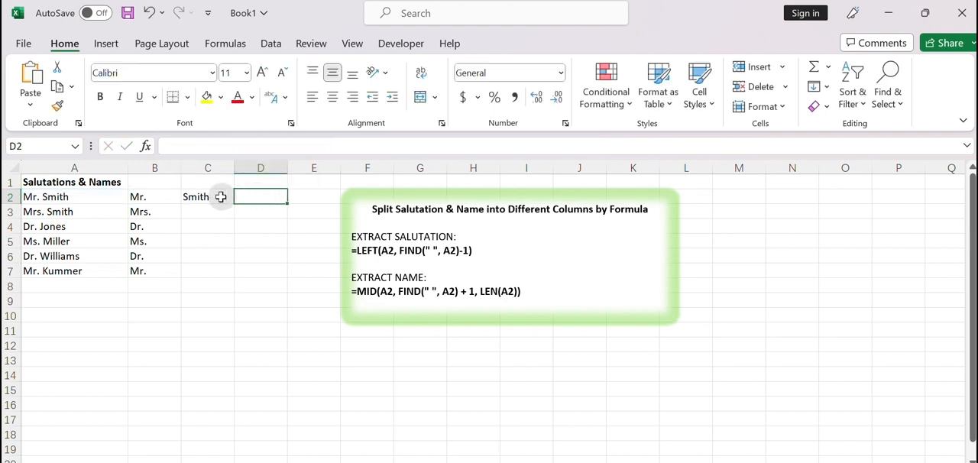
pyautogui.click(207, 196)
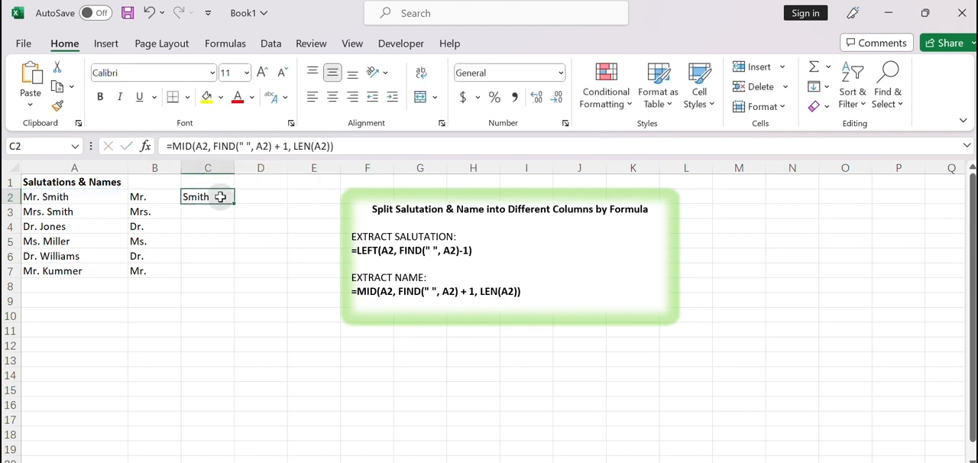
pyautogui.moveTo(225, 228)
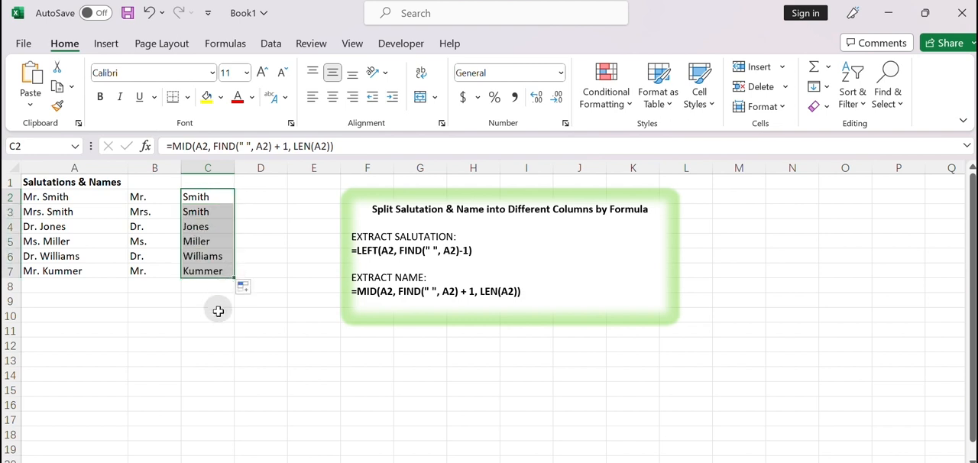
pyautogui.click(207, 315)
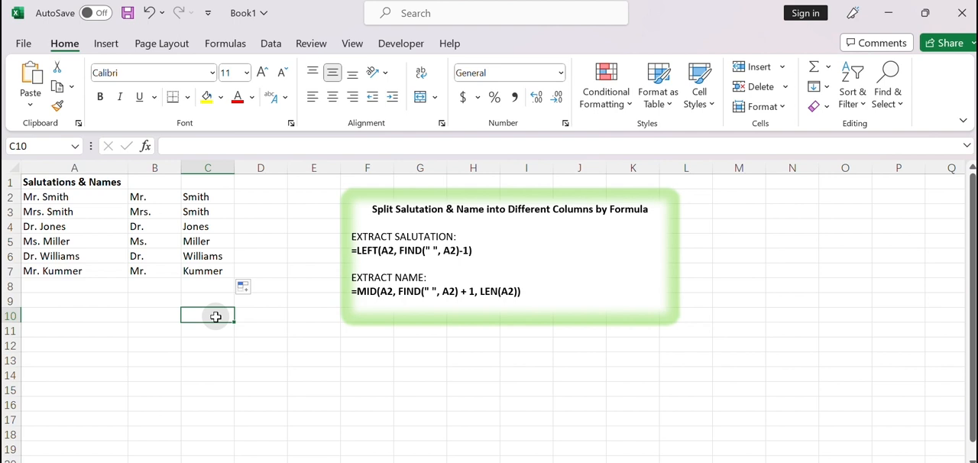
pyautogui.moveTo(102, 270)
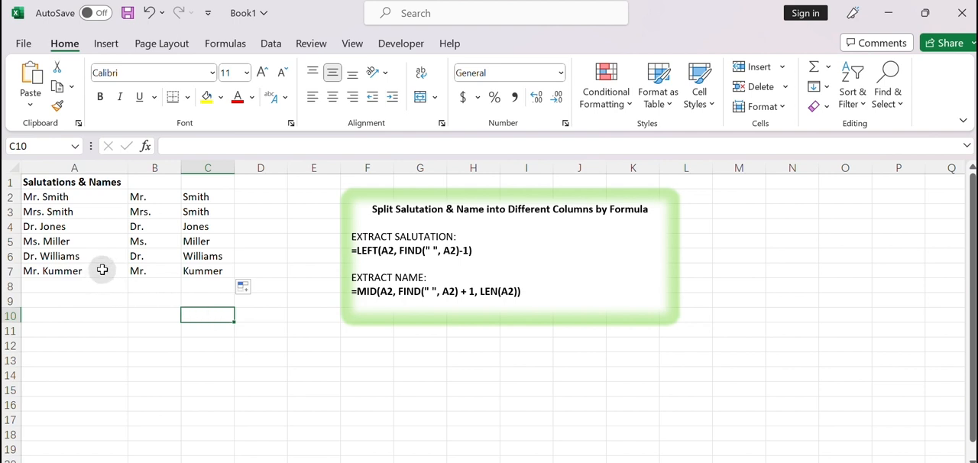
pyautogui.moveTo(123, 309)
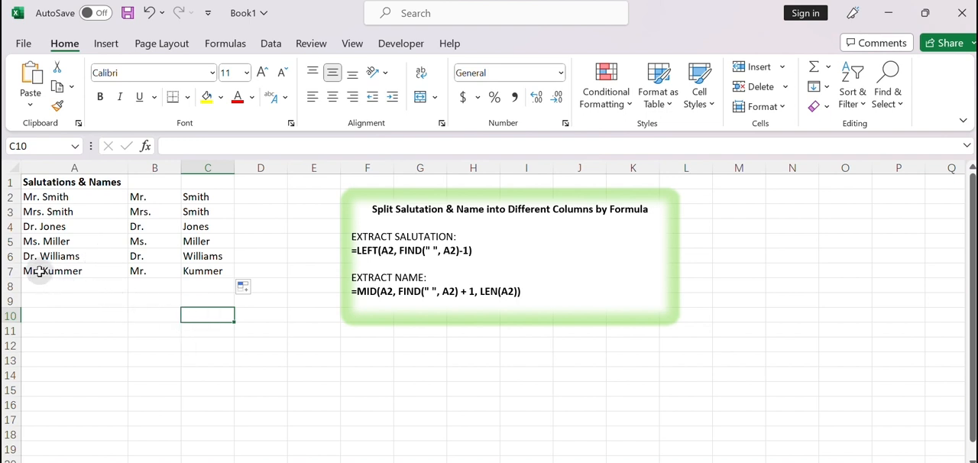
pyautogui.moveTo(143, 301)
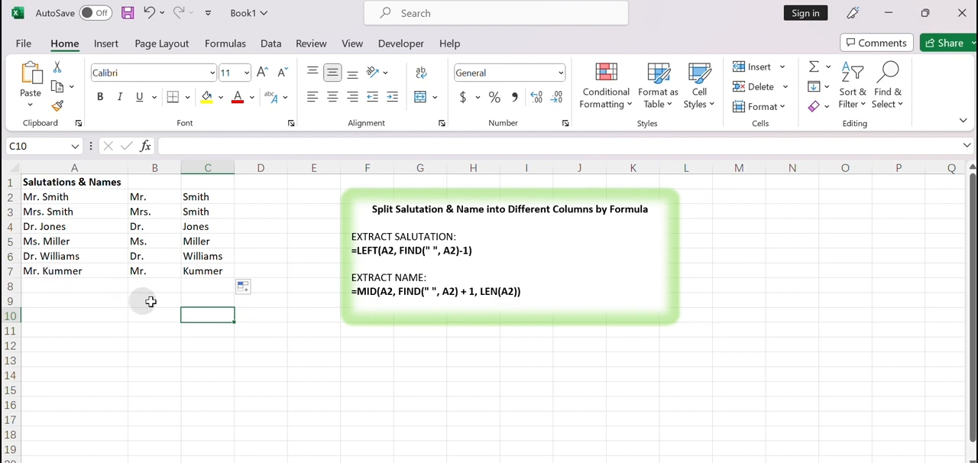